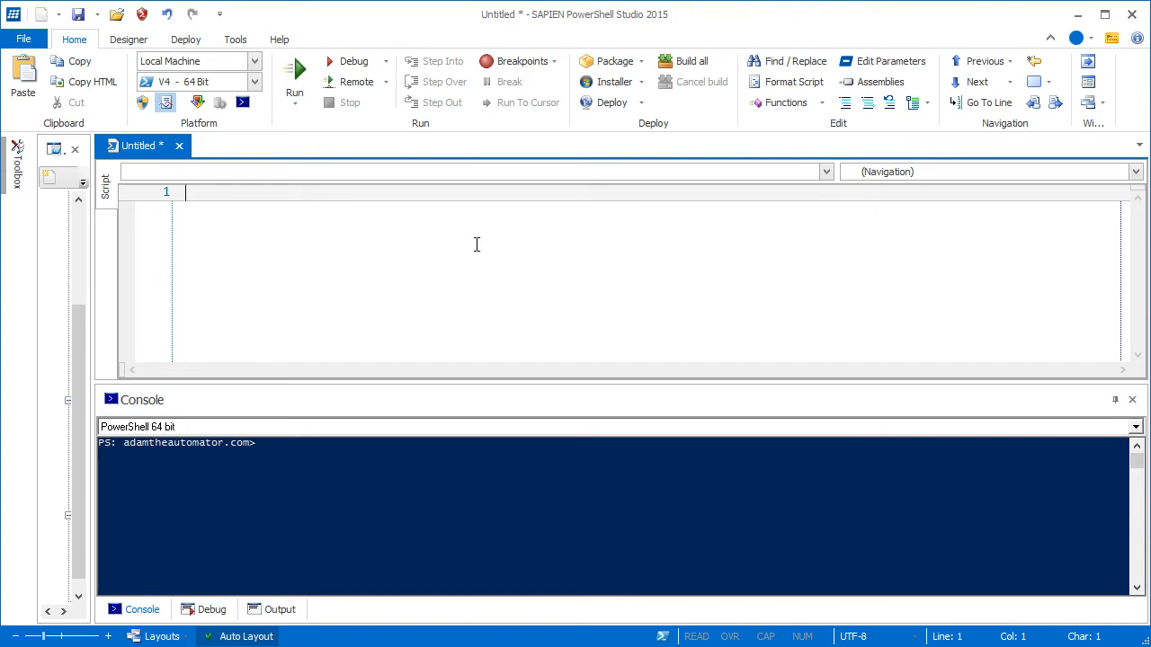
- Write the first line $string = 'abc123 def', dismissing the variable suggestions along the way
type("$")
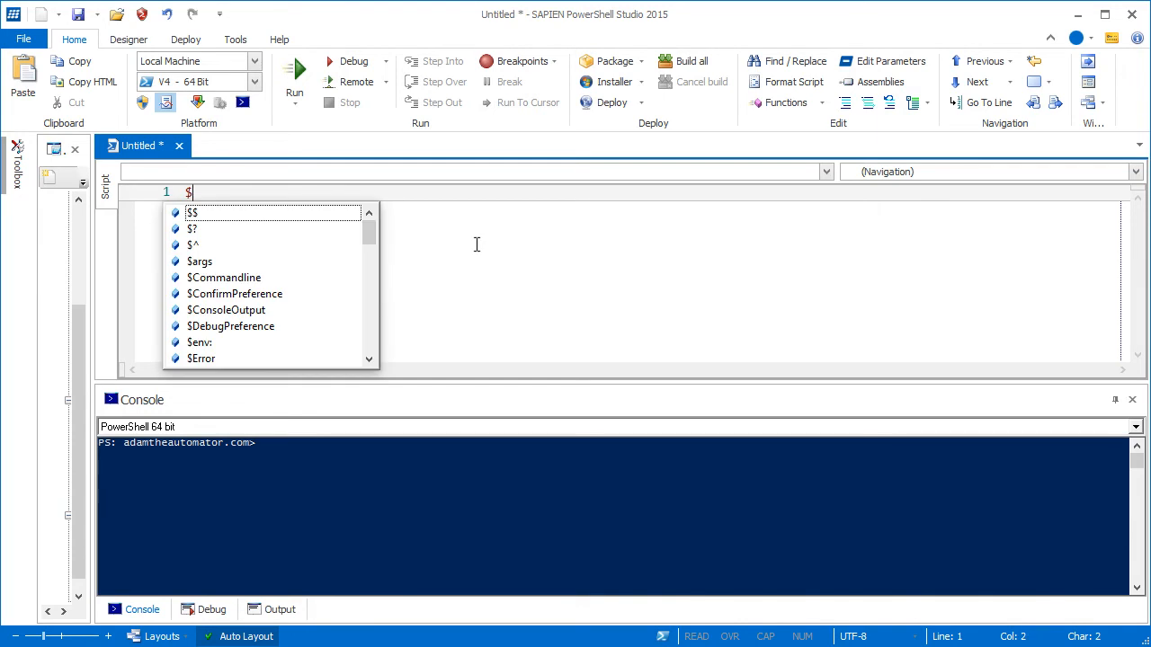
type("string")
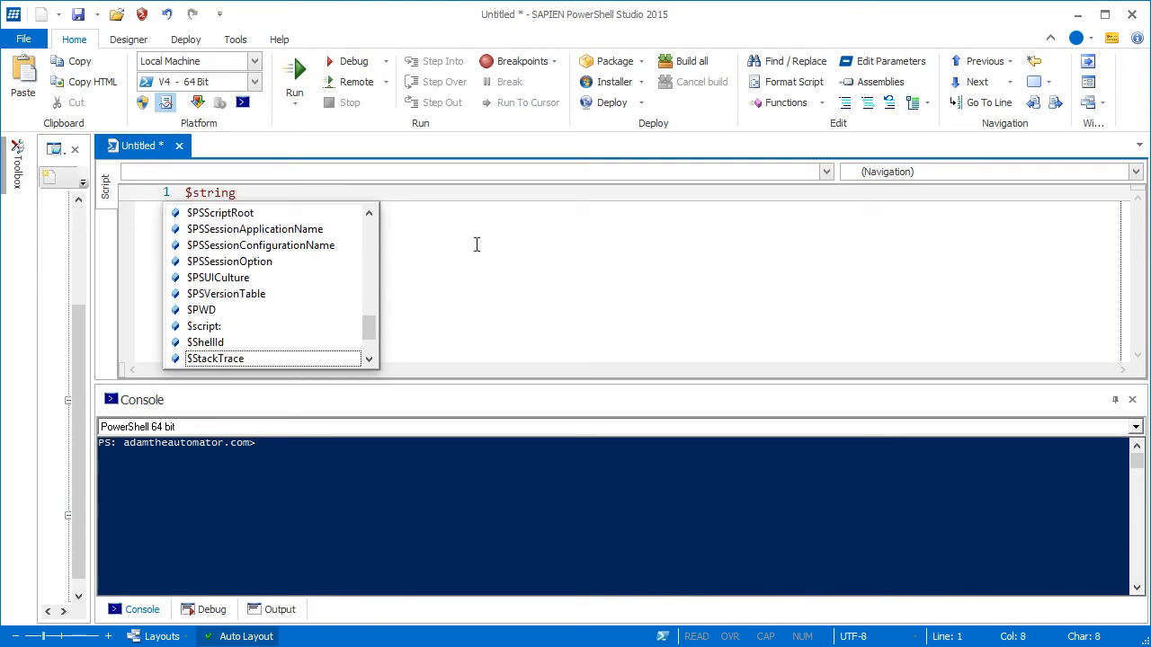
key("Escape")
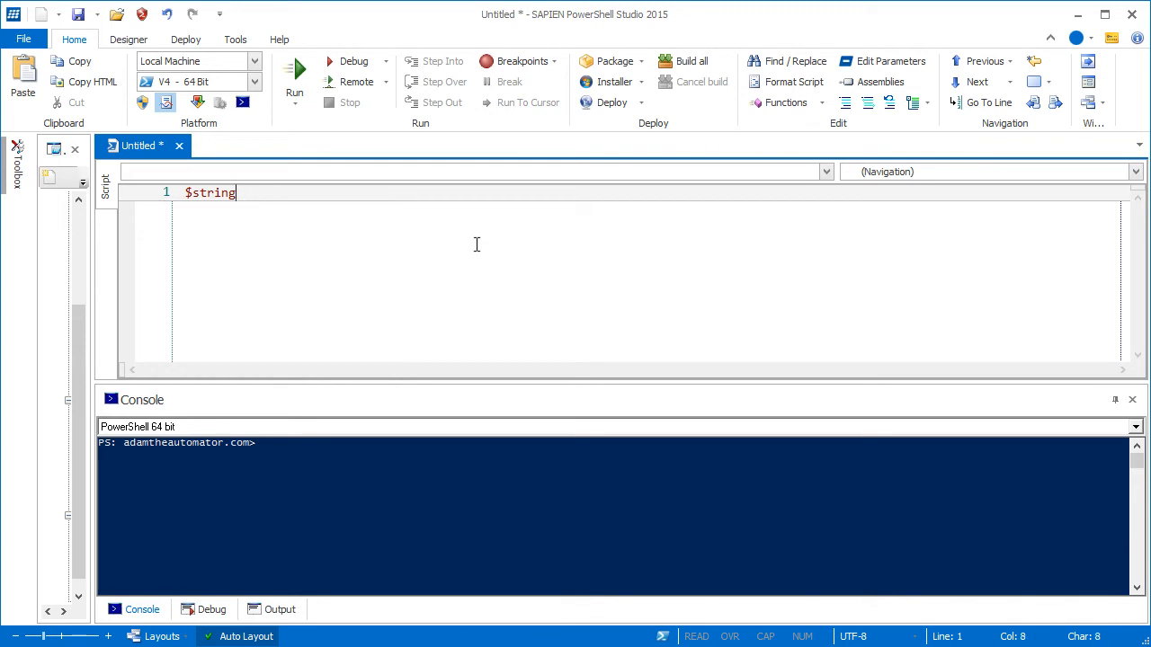
type("=")
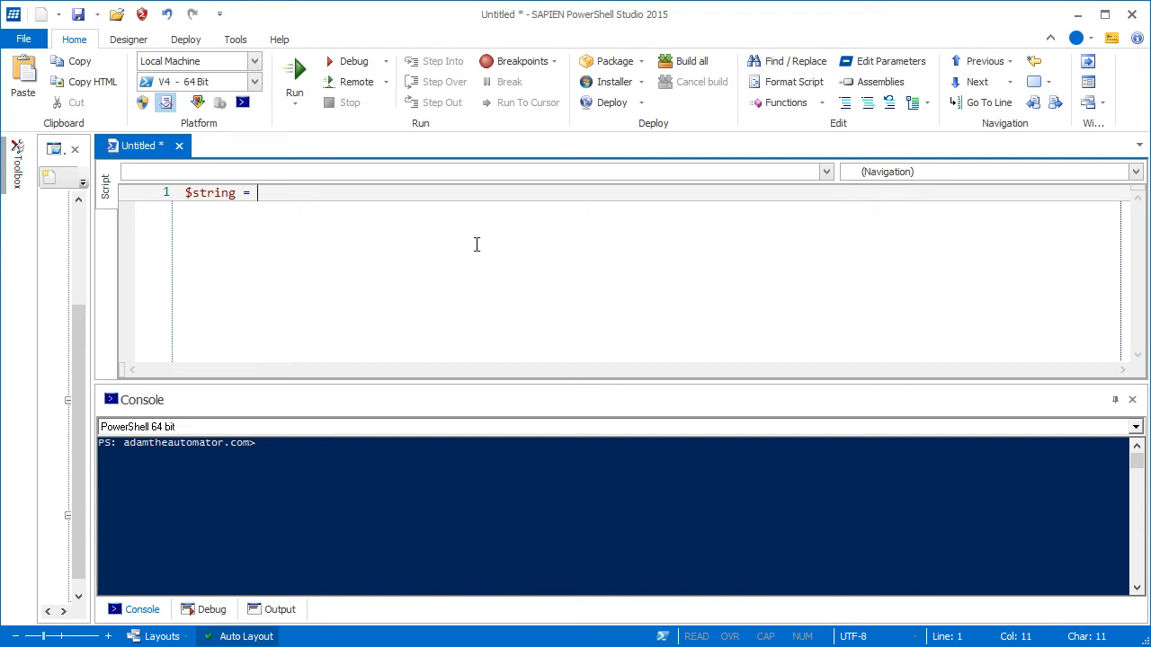
type("'")
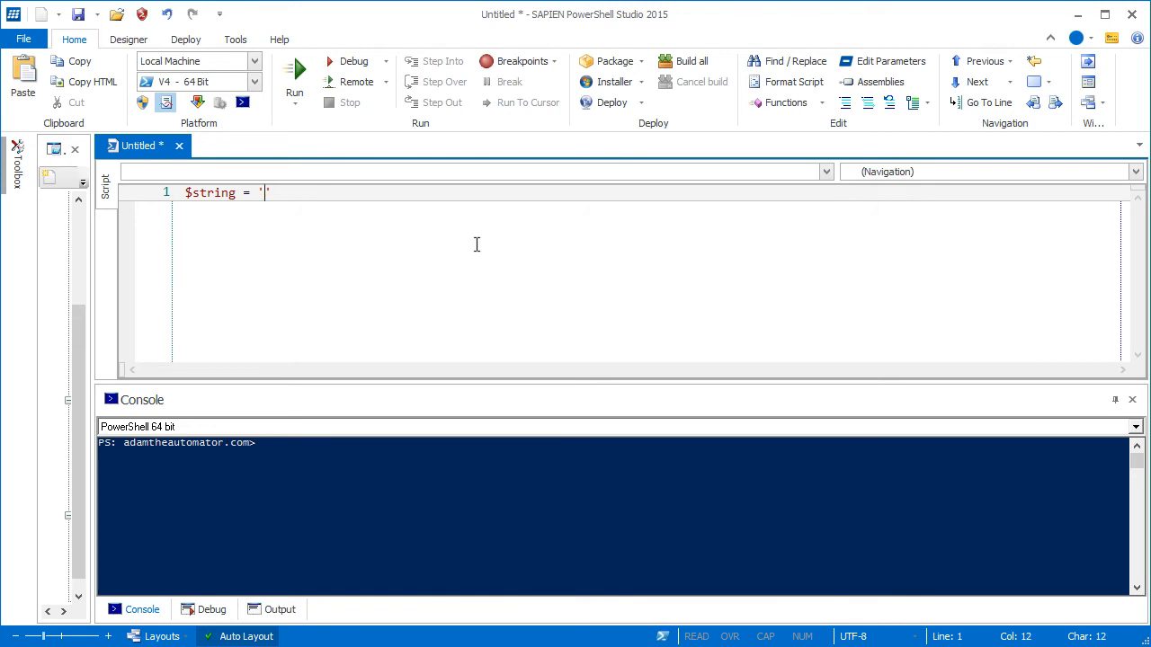
type("abc123")
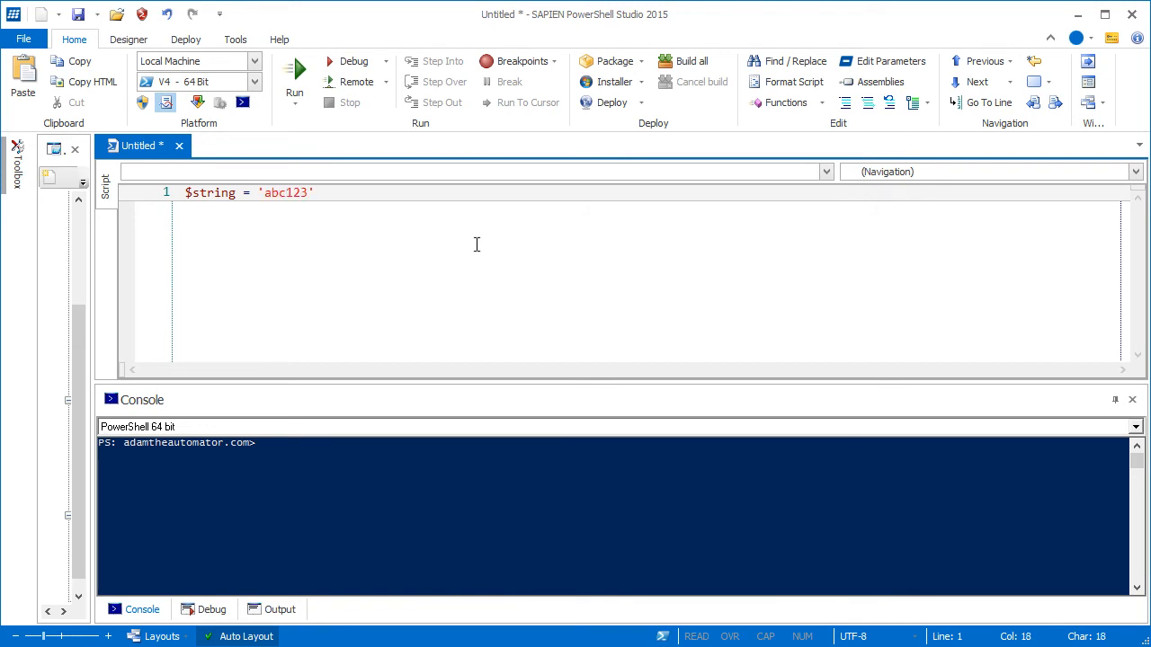
type("def")
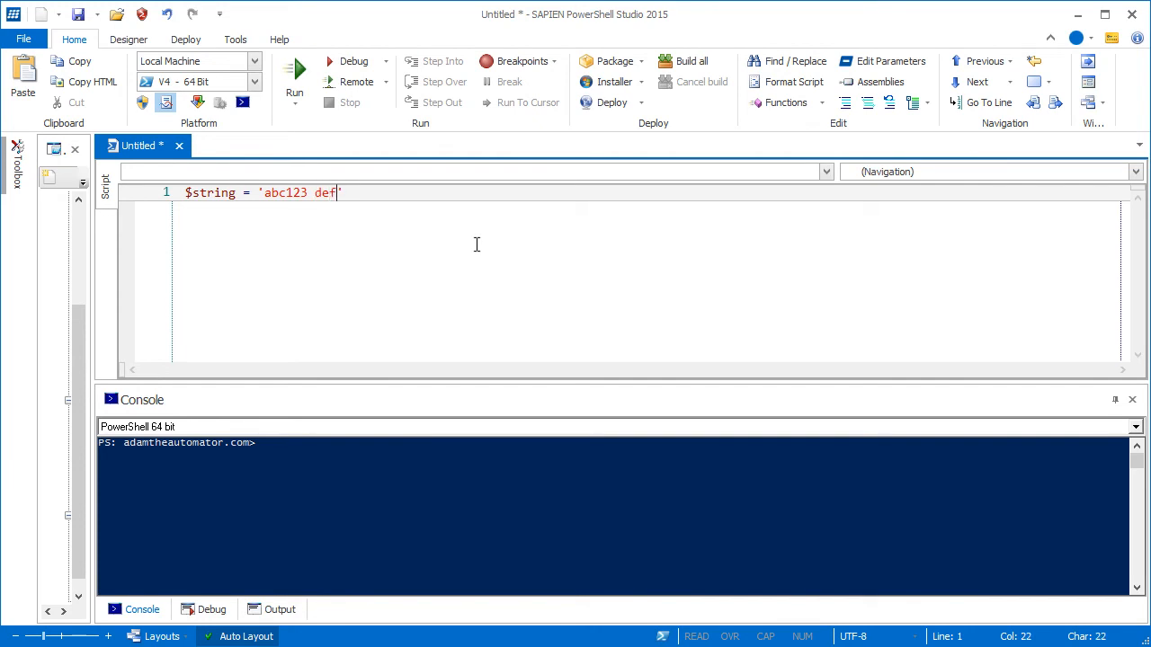
mouse_move(453, 210)
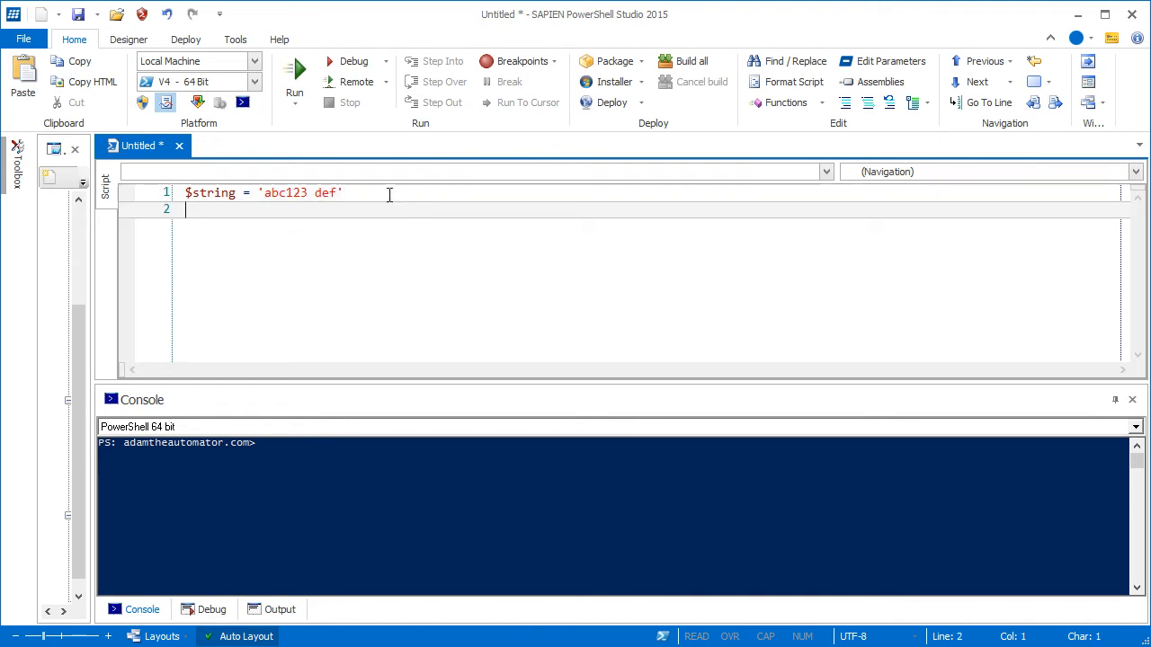
- Begin line 2 as $string.Substring() via IntelliSense and remove the stray quotes inside the parentheses
type("$string")
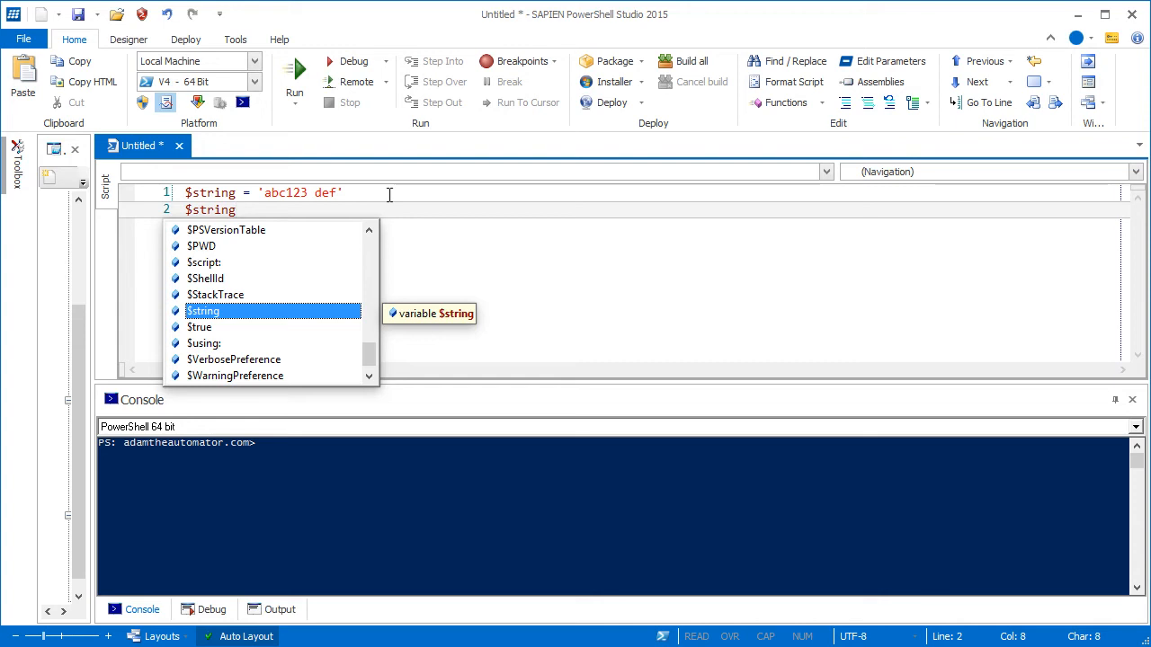
type(".")
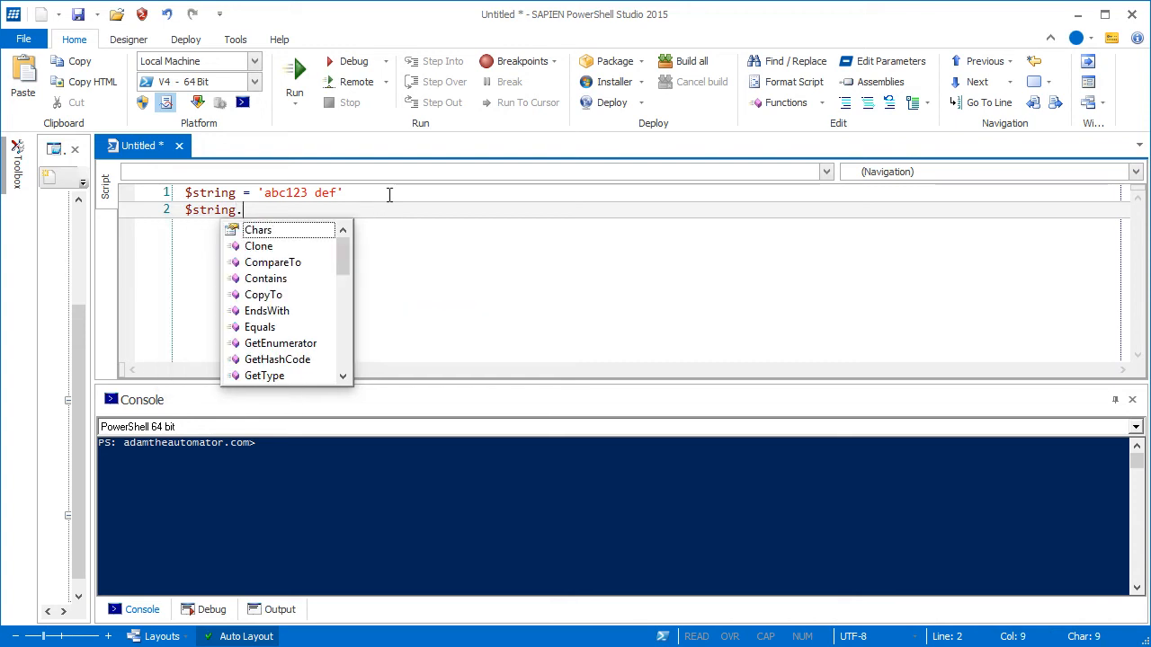
type("su")
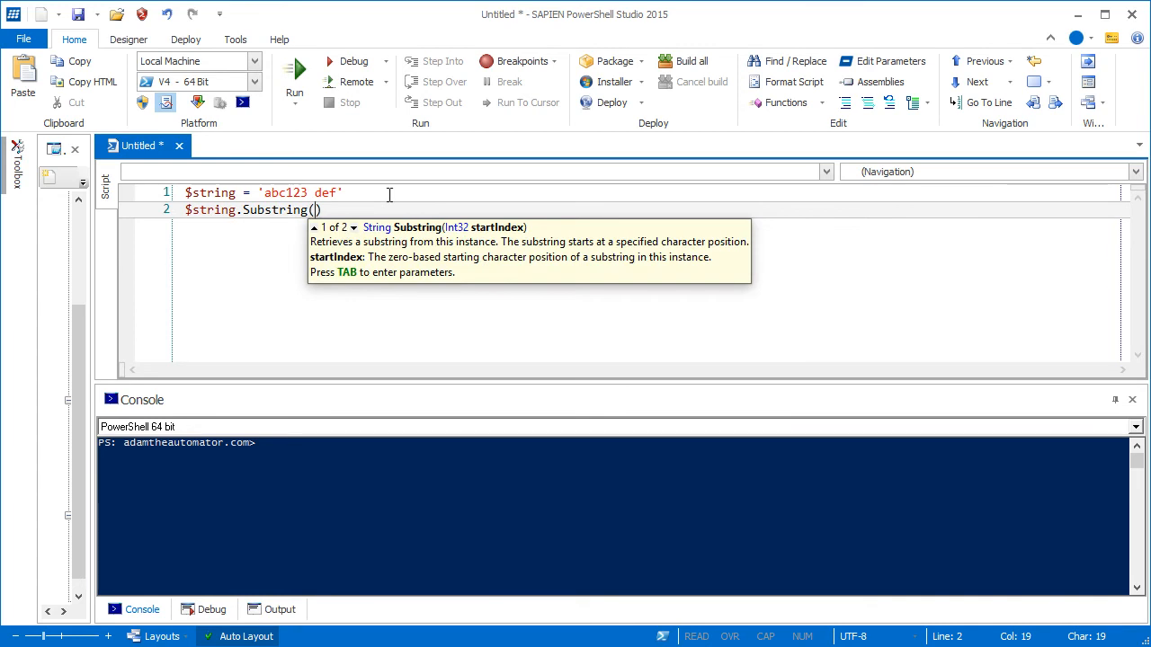
type("''")
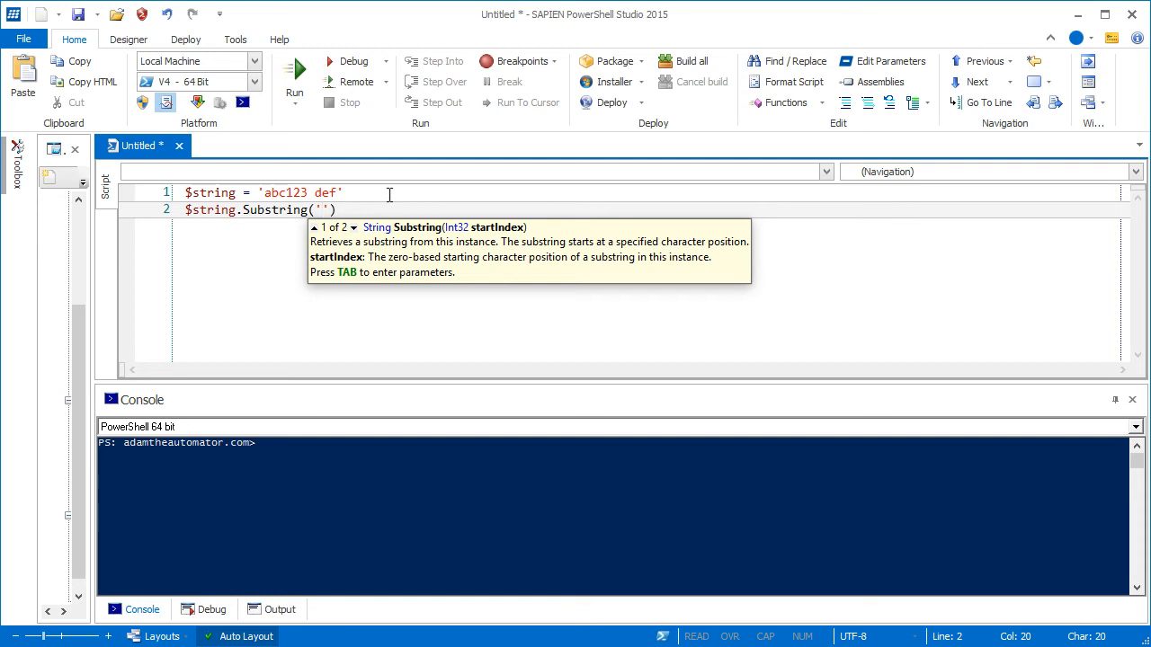
key("Backspace")
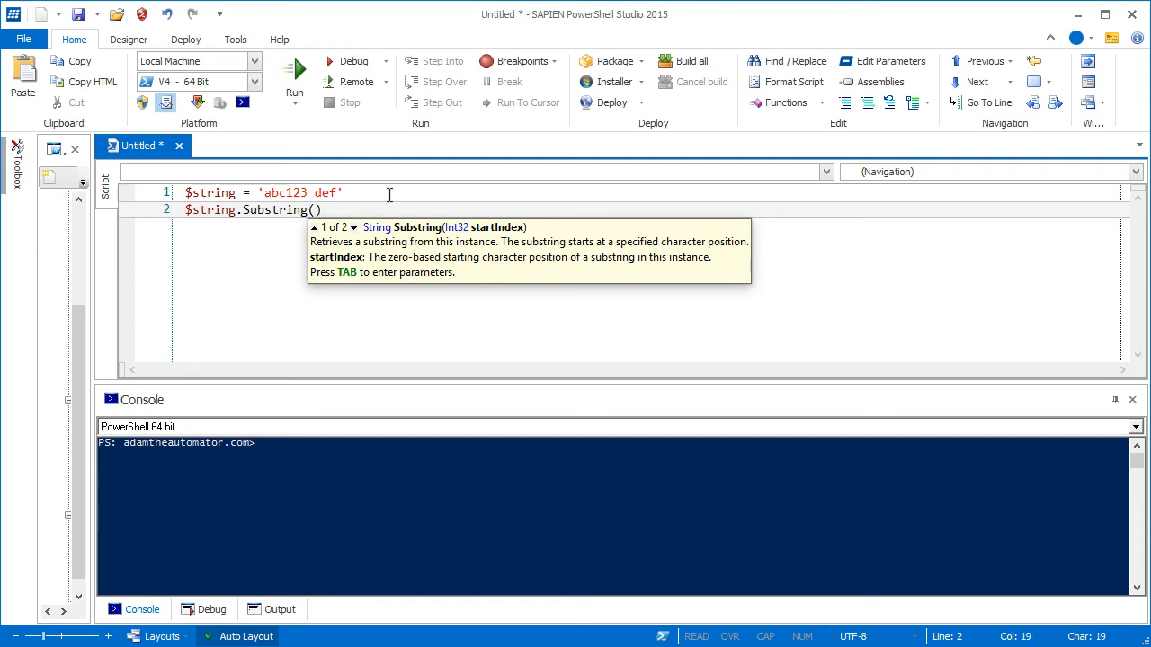
- Supply the Substring arguments 0,1 so line 2 reads $string.Substring(0,1)
type("0")
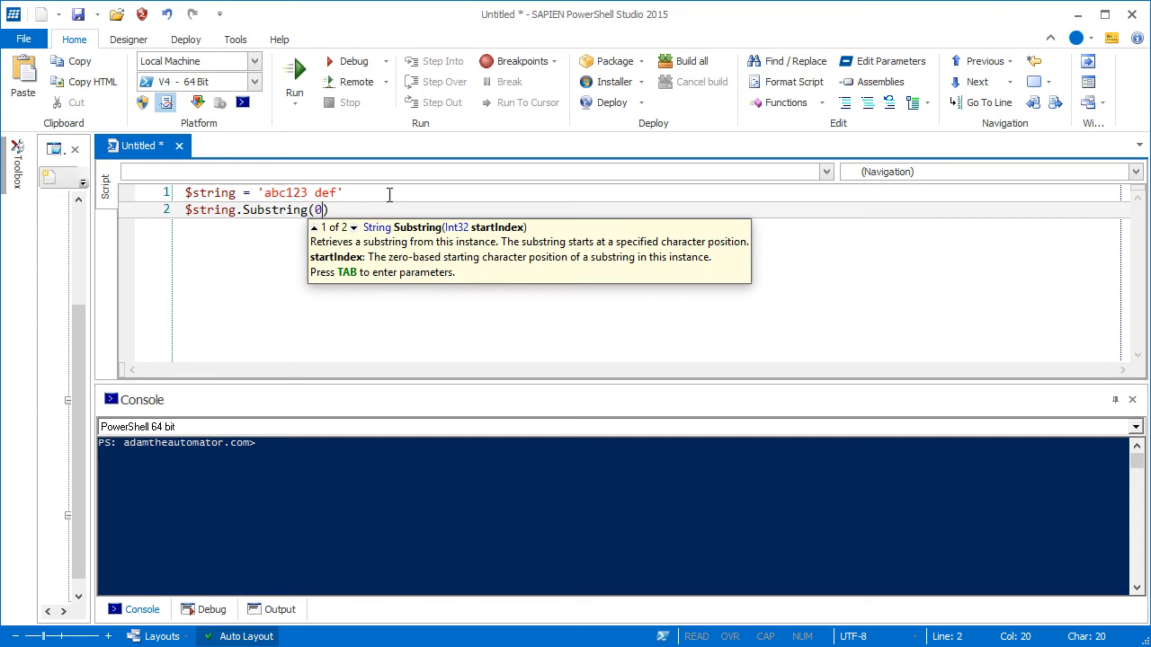
type(",")
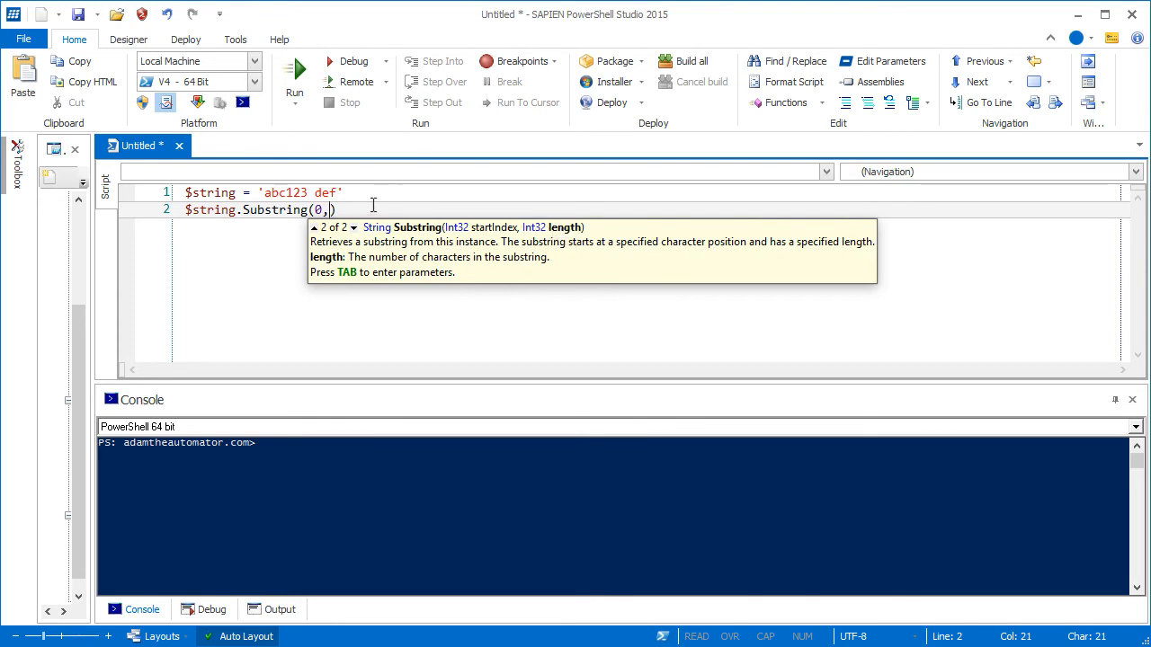
type("1")
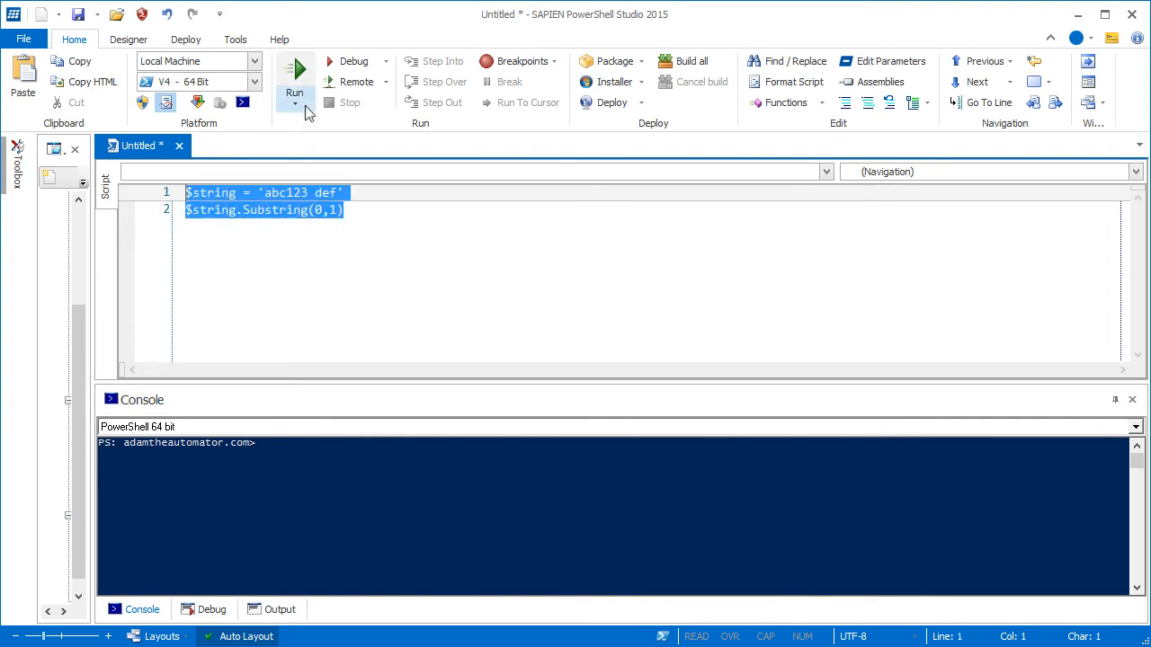
- Run the script so the console shows 'a', then return the cursor to the Substring arguments
left_click(295, 75)
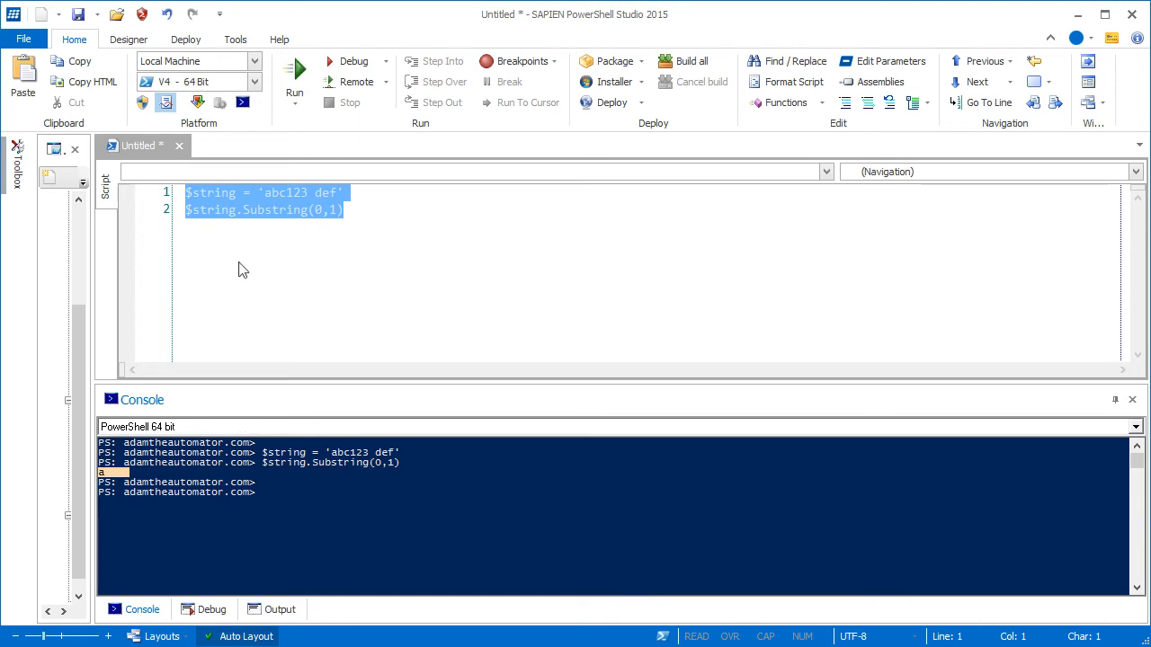
left_click(345, 209)
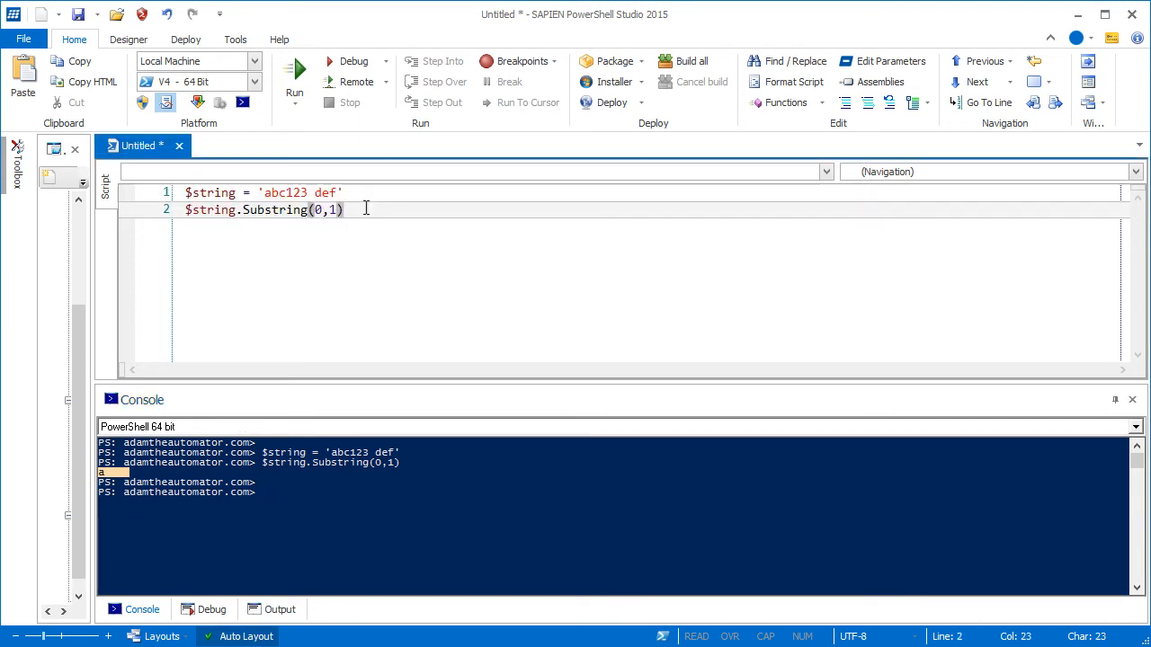
- Change the length argument to 3 and rerun, printing 'abc' in the console
type("3")
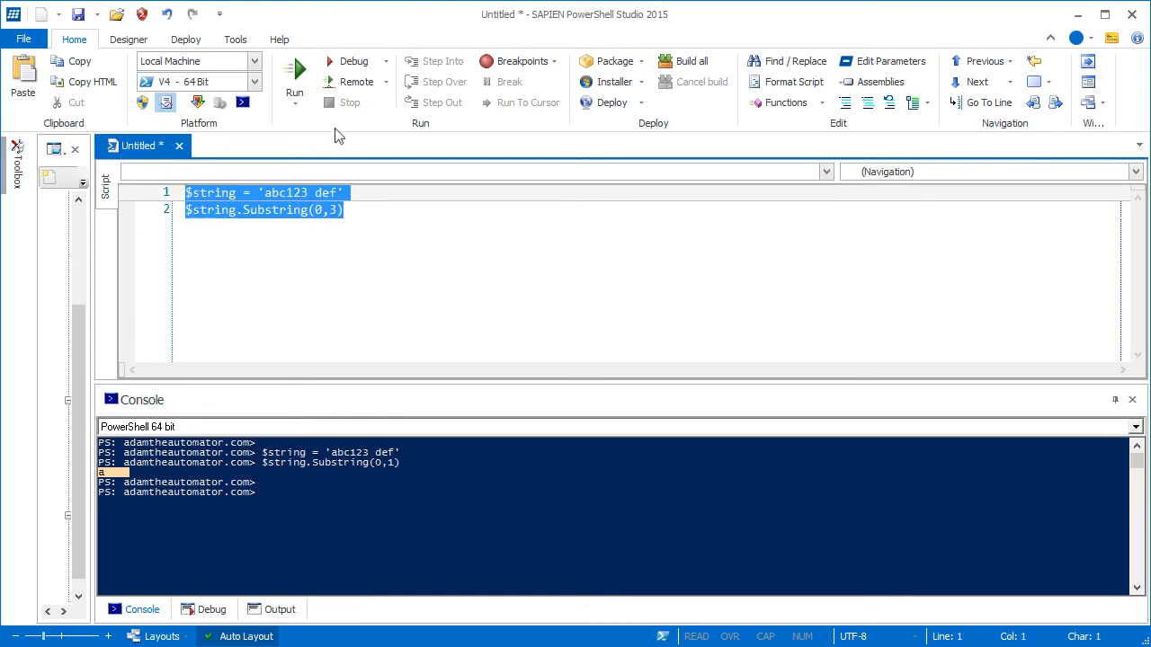
left_click(295, 81)
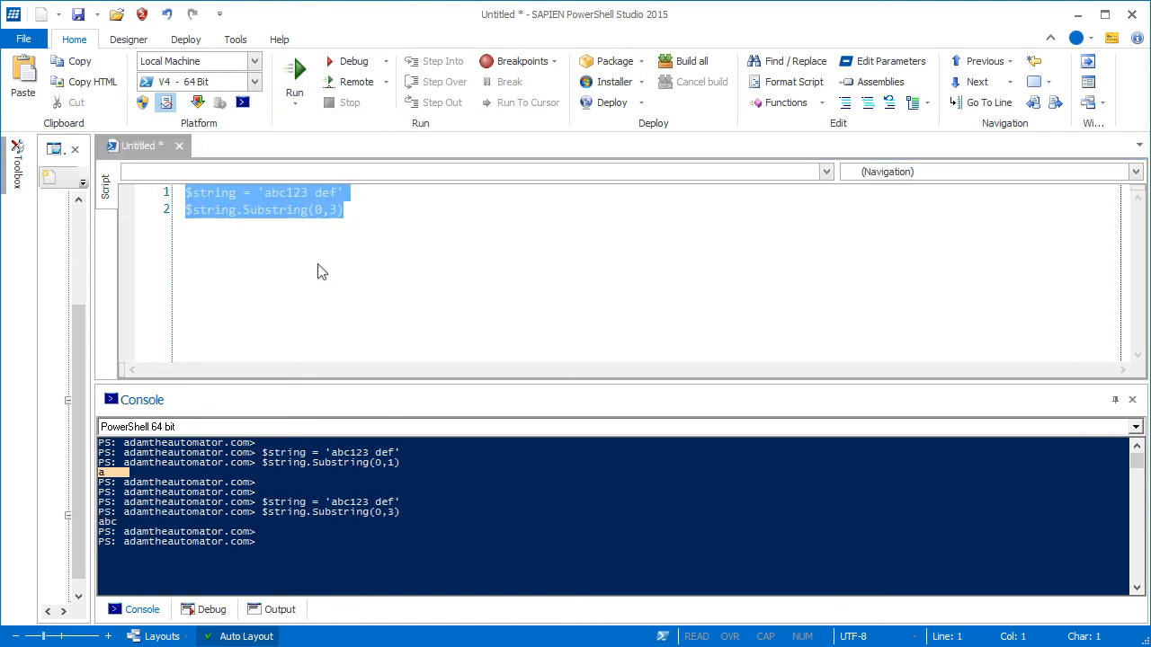
mouse_move(121, 531)
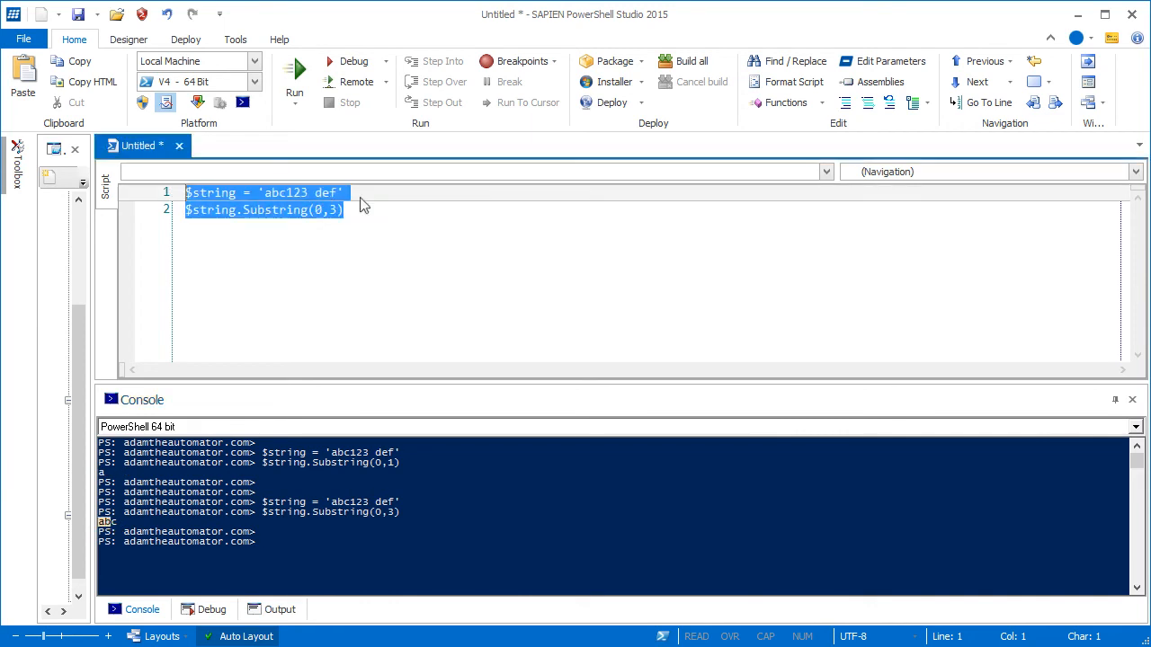
left_click(346, 209)
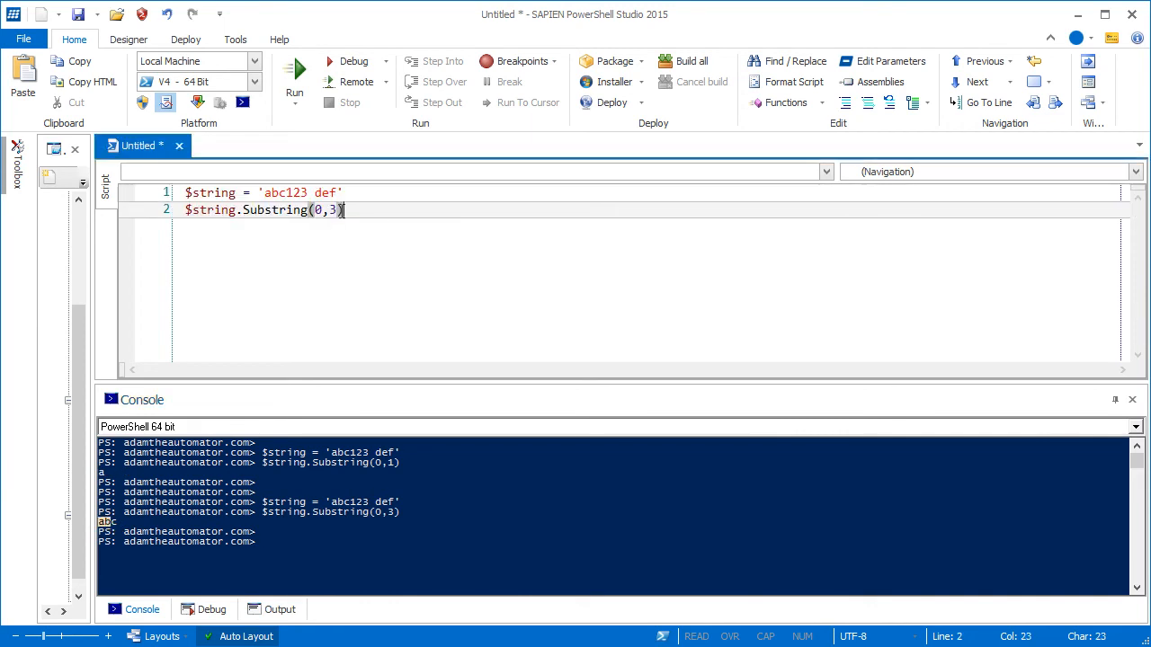
- Change the Substring start index to 3 so line 2 reads Substring(3,3), targeting the 123 part
double_click(297, 192)
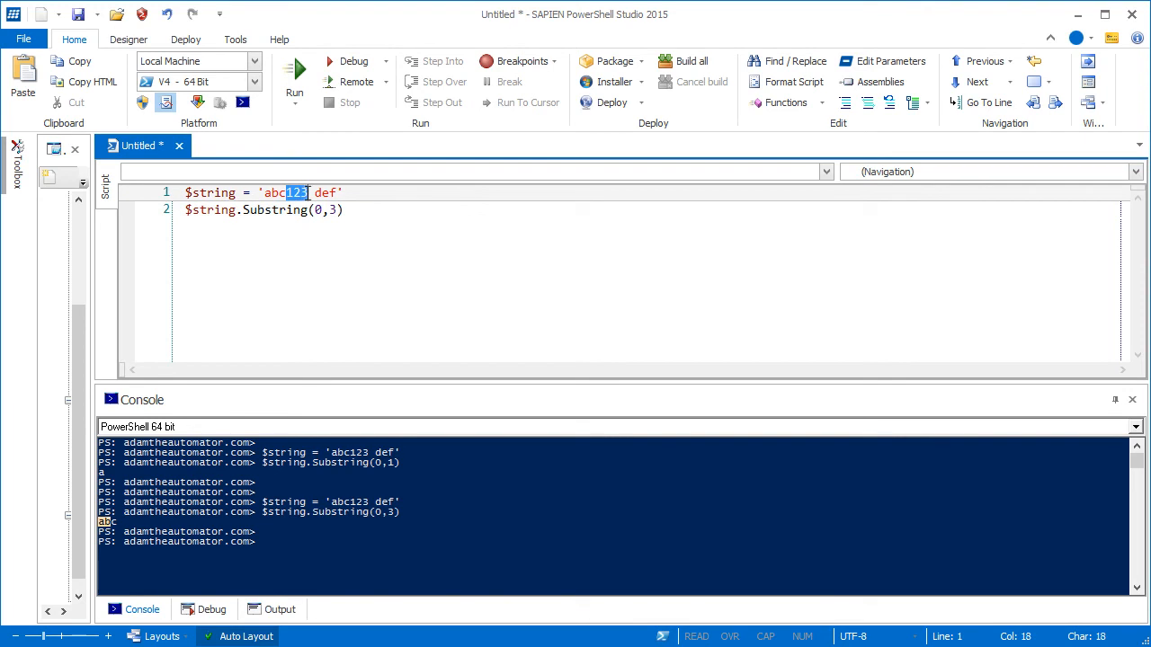
mouse_move(208, 208)
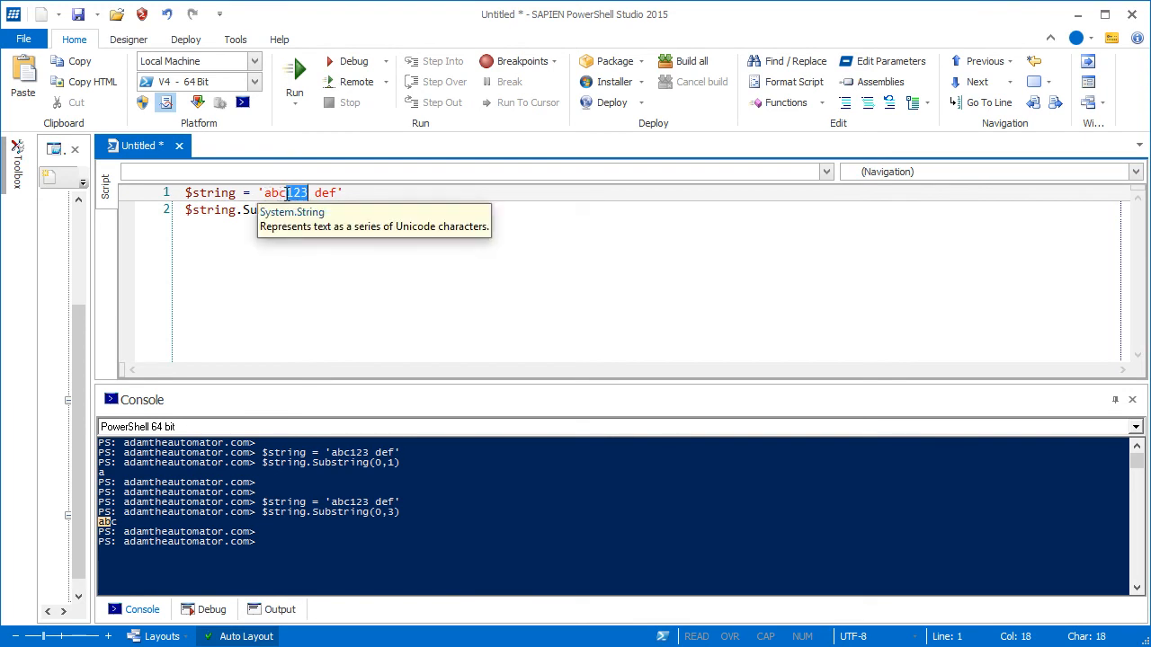
left_click(317, 208)
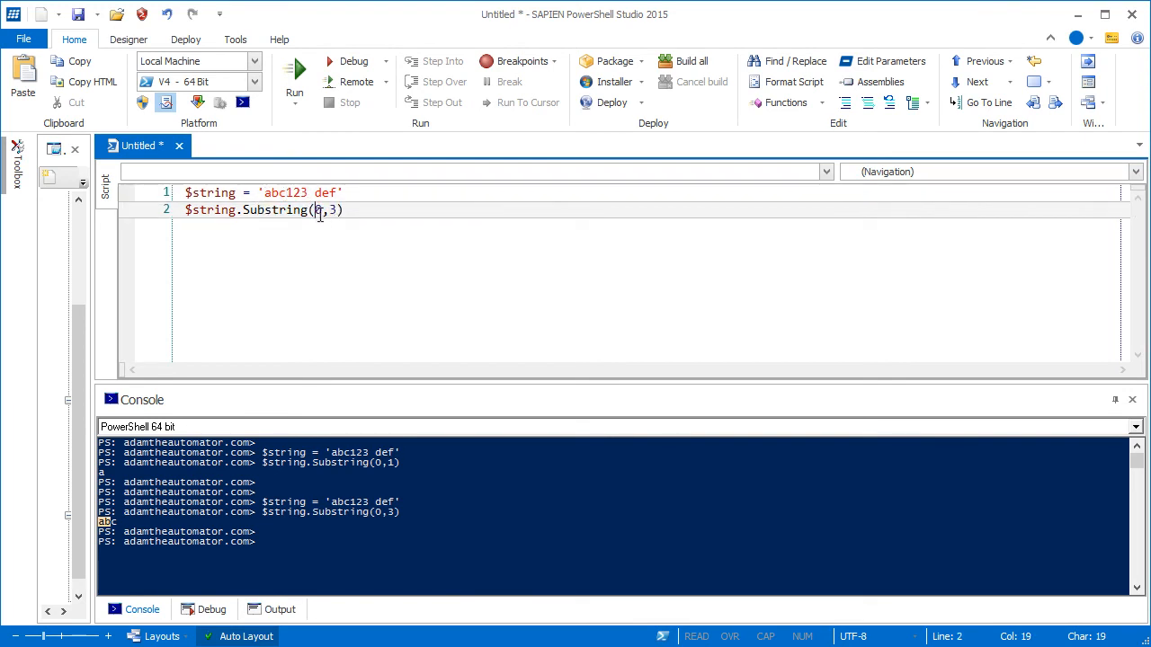
type("3")
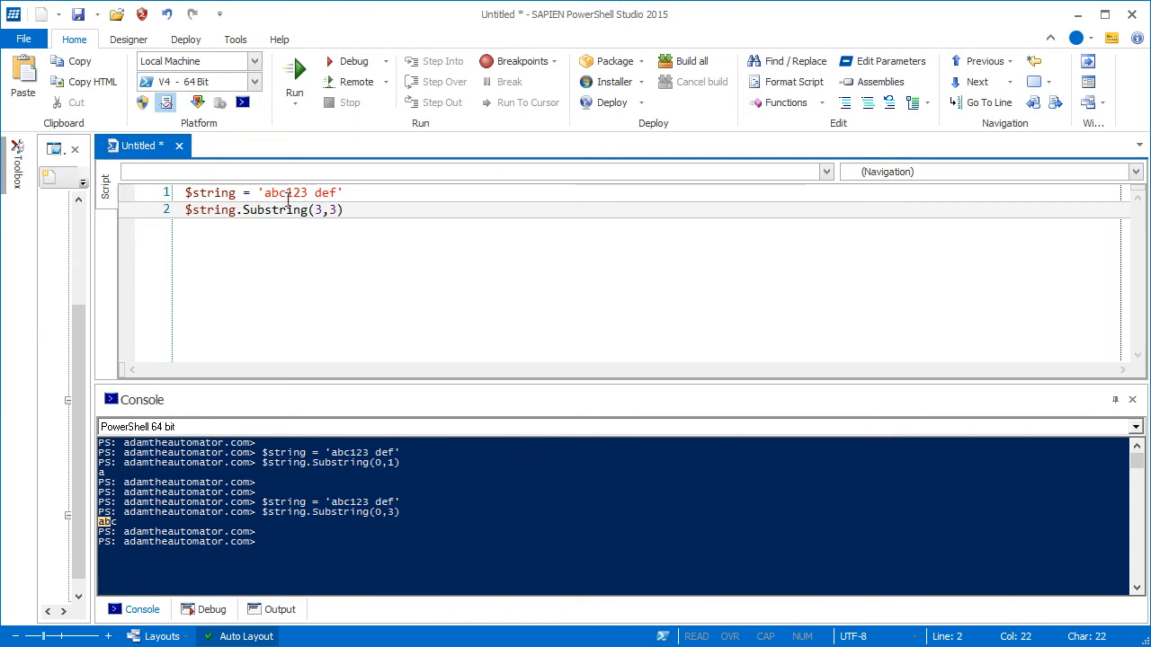
double_click(288, 192)
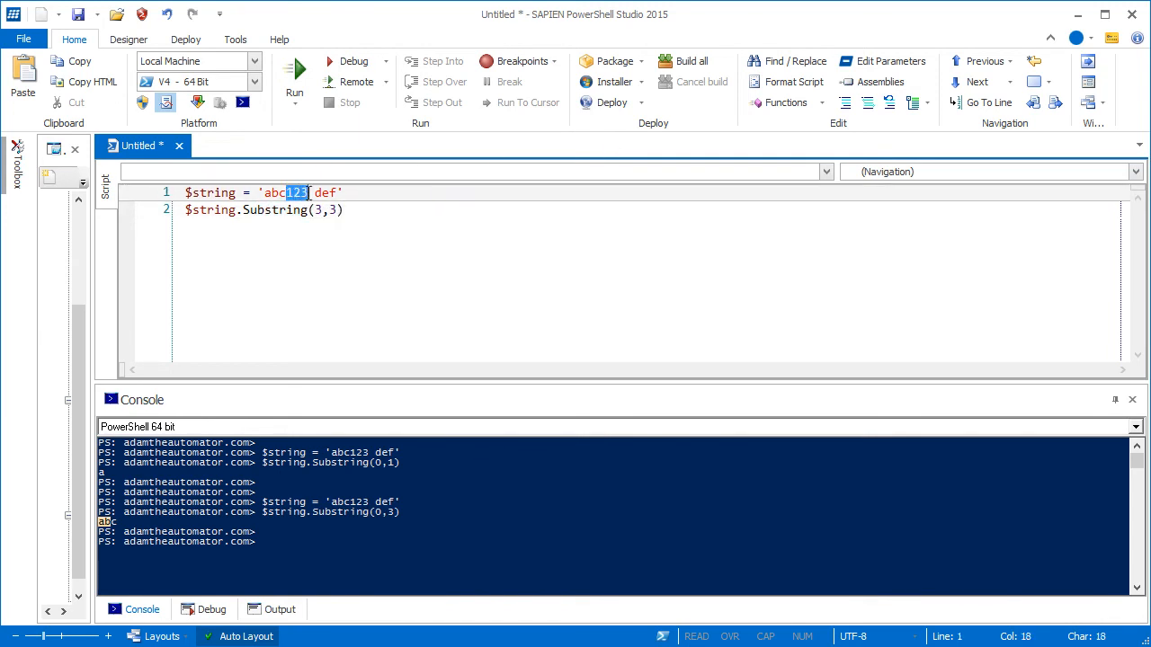
- Select the whole script and run it, printing '123' in the console
key("ctrl+a")
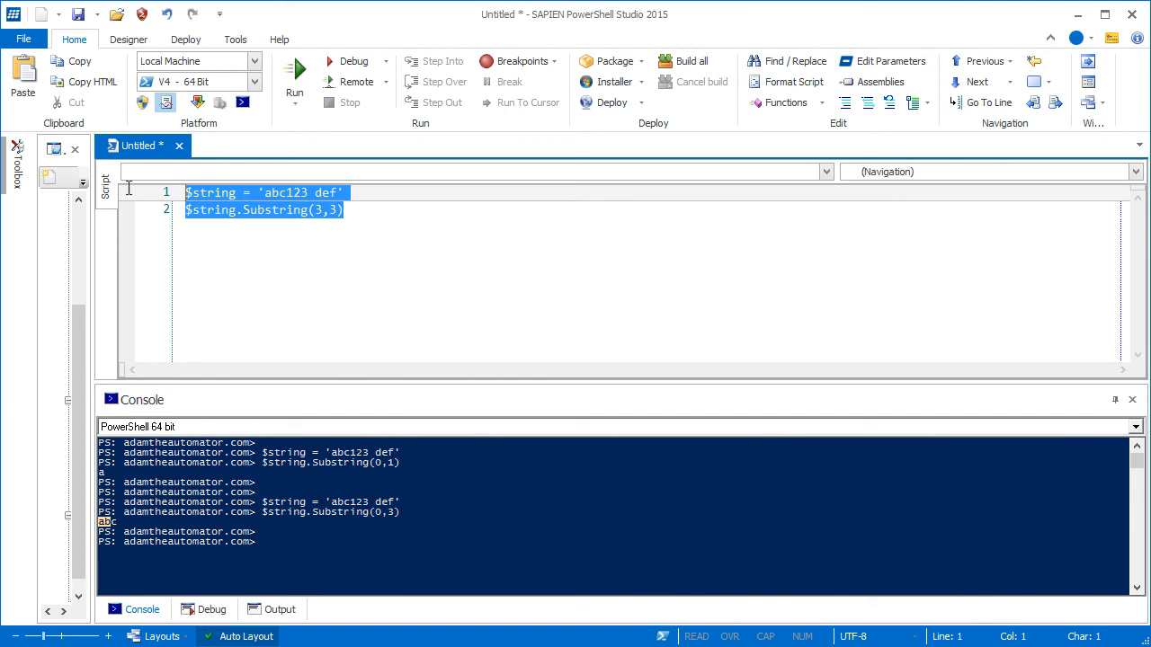
left_click(295, 93)
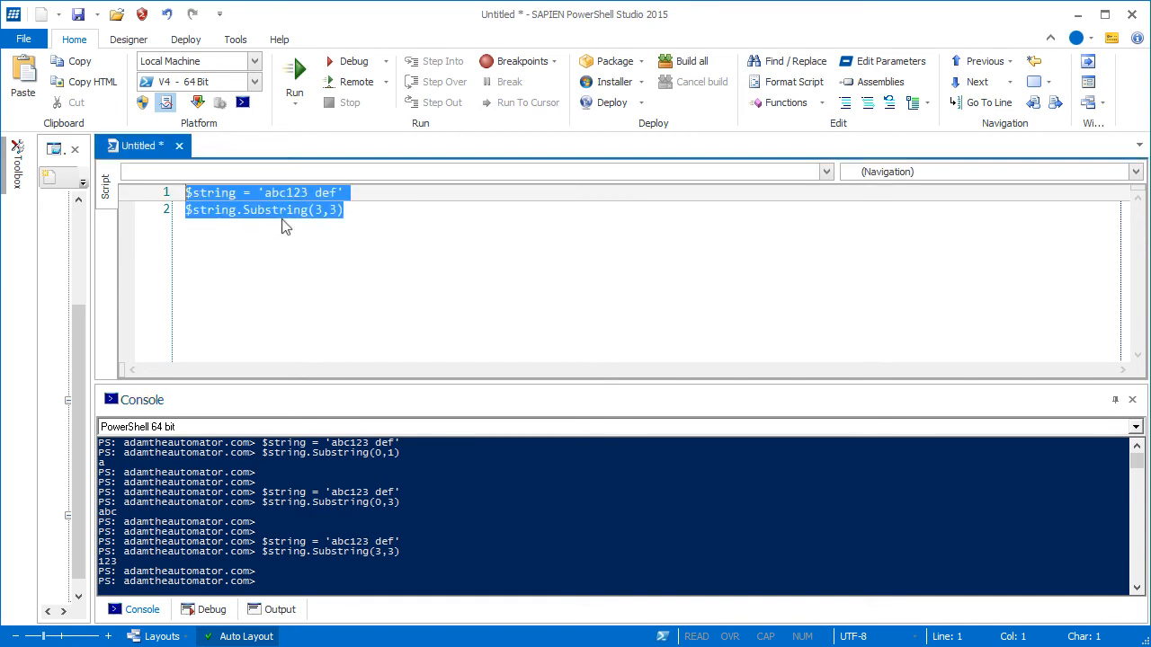
left_click(352, 209)
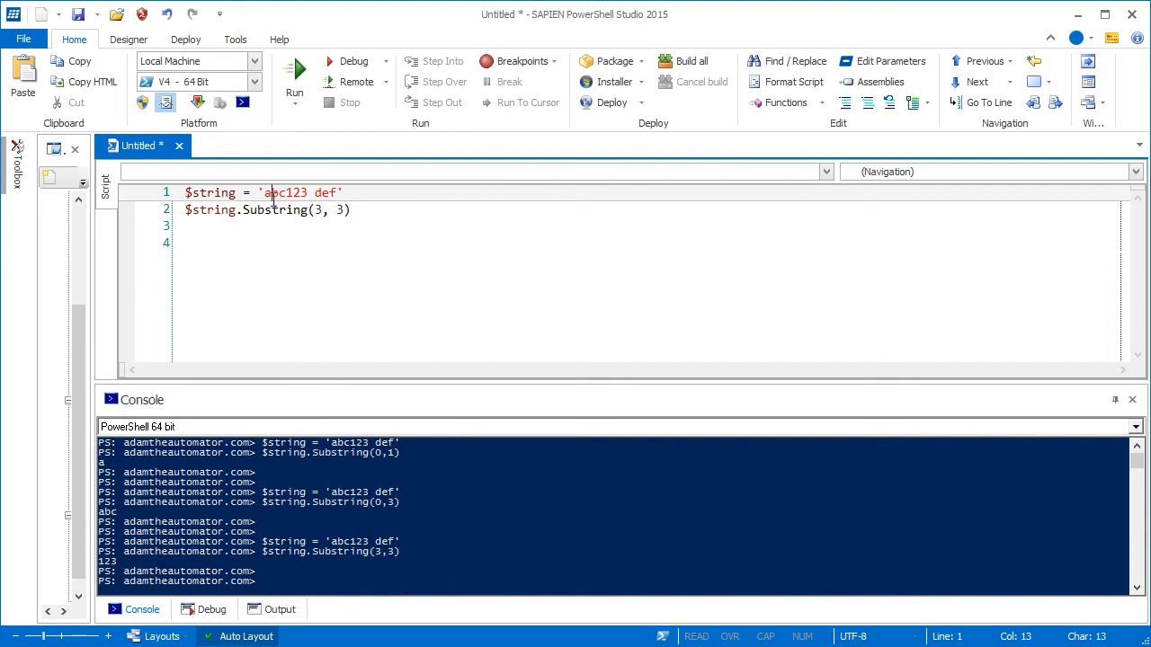
- Add line 4 reading $string.ToCharArray() using IntelliSense completion
type("$")
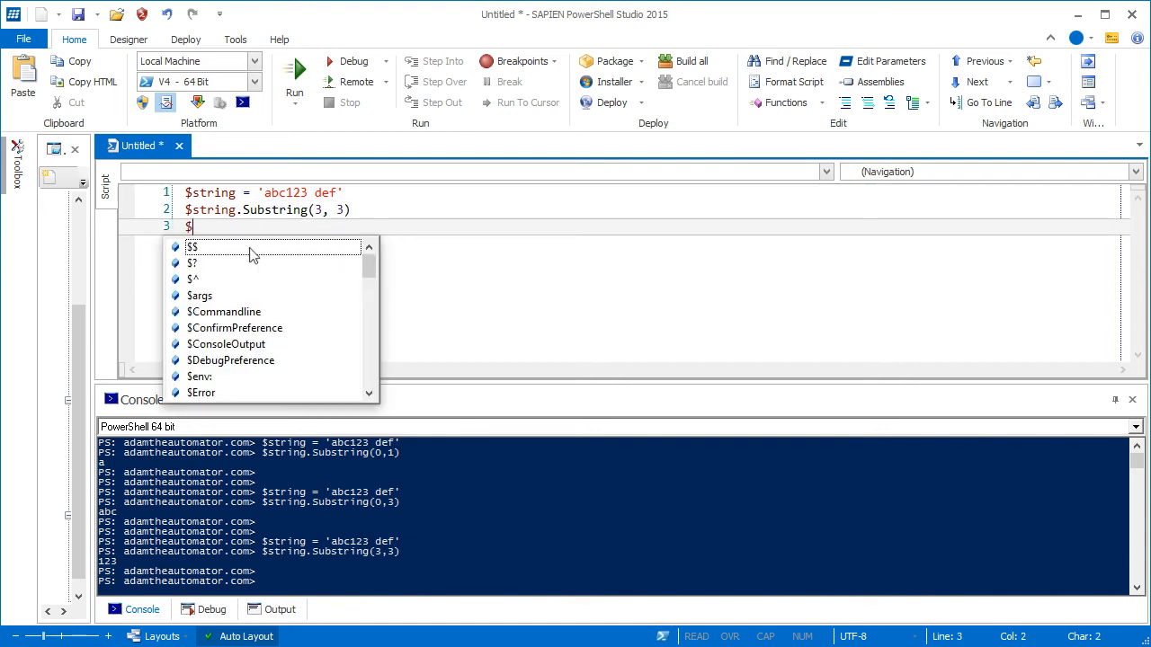
type("string.ToCharArray")
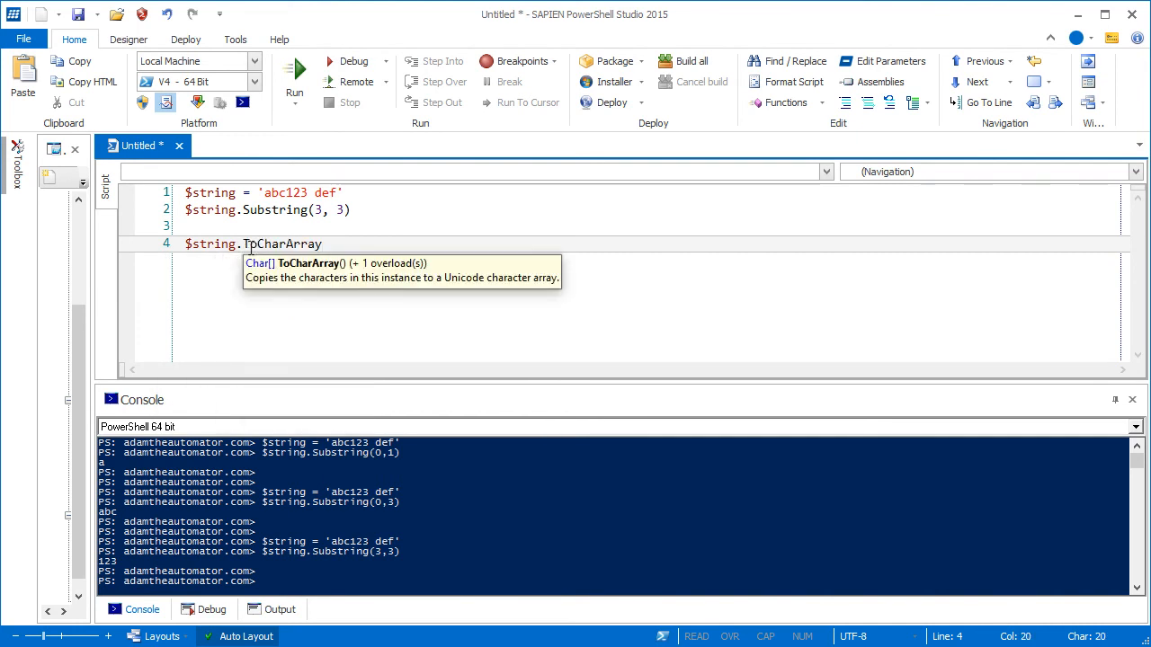
type("()")
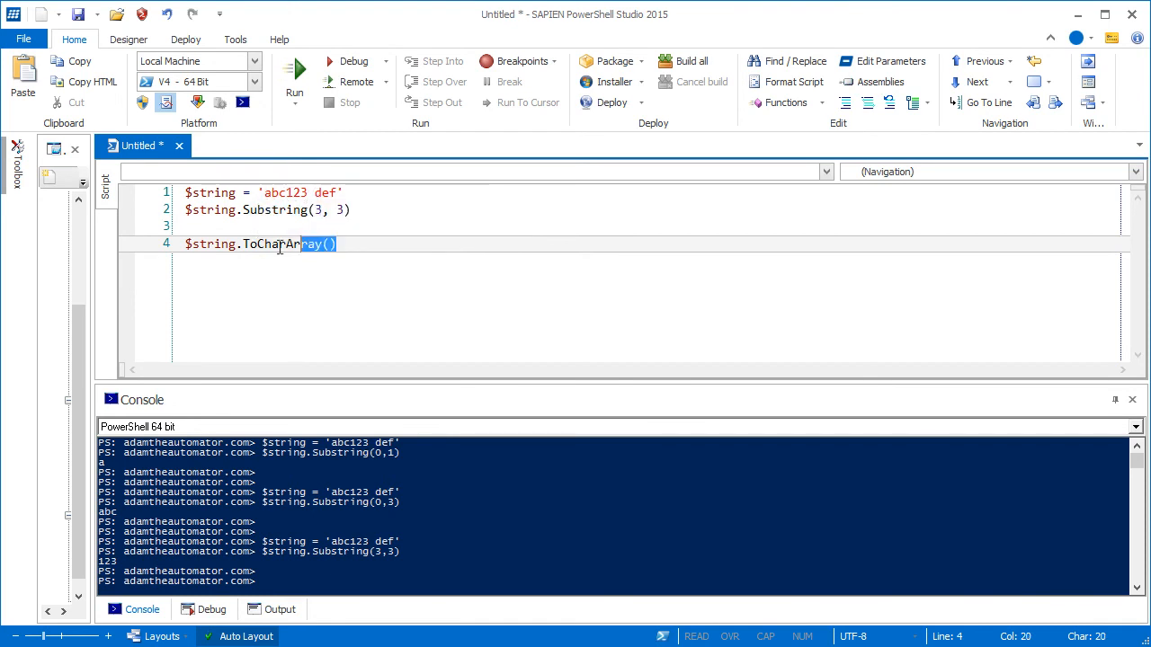
- Run the ToCharArray() line so the console lists each character on its own line
left_click(295, 101)
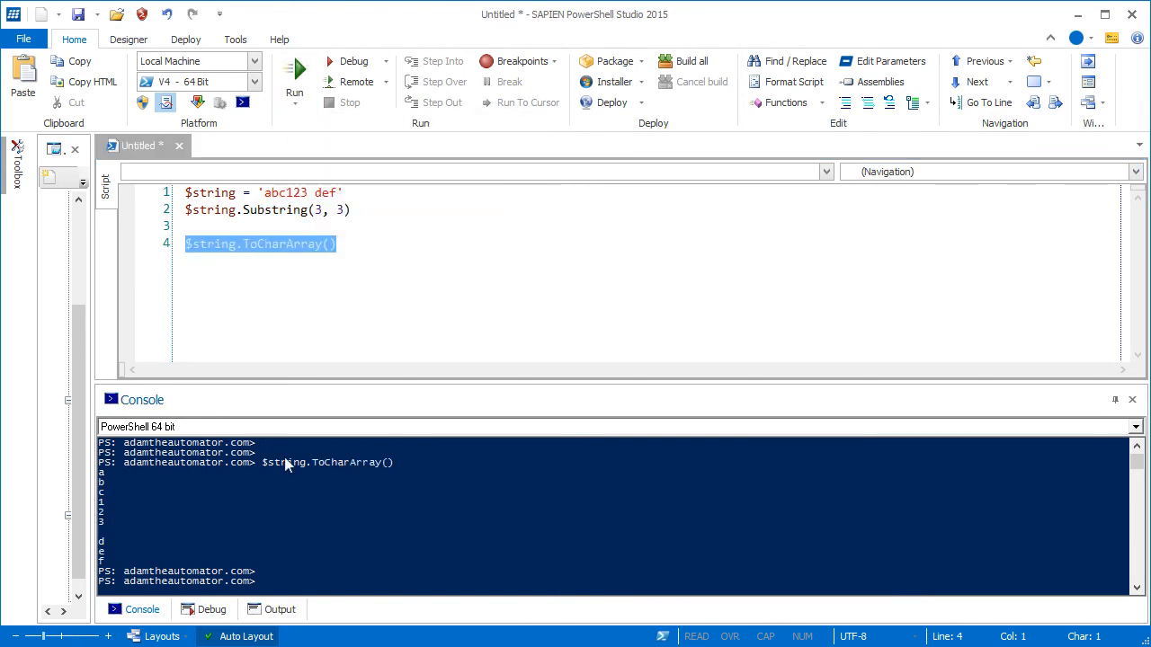
mouse_move(106, 554)
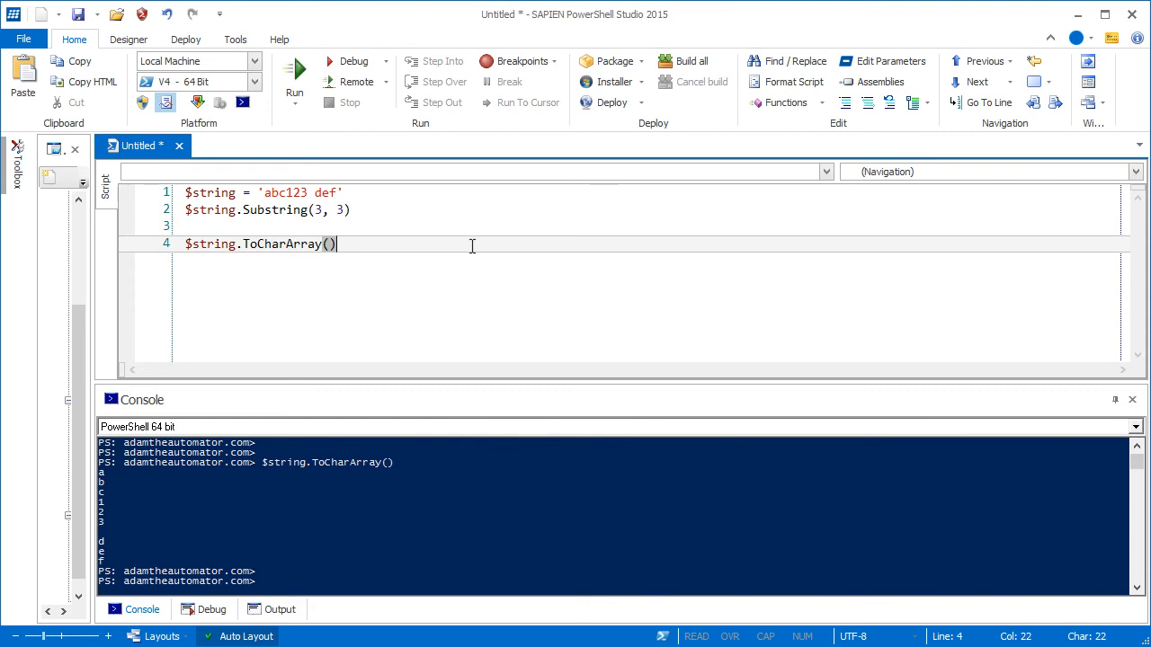
- Index the character array at [0] and then [2], running each to return single characters
type("[0]")
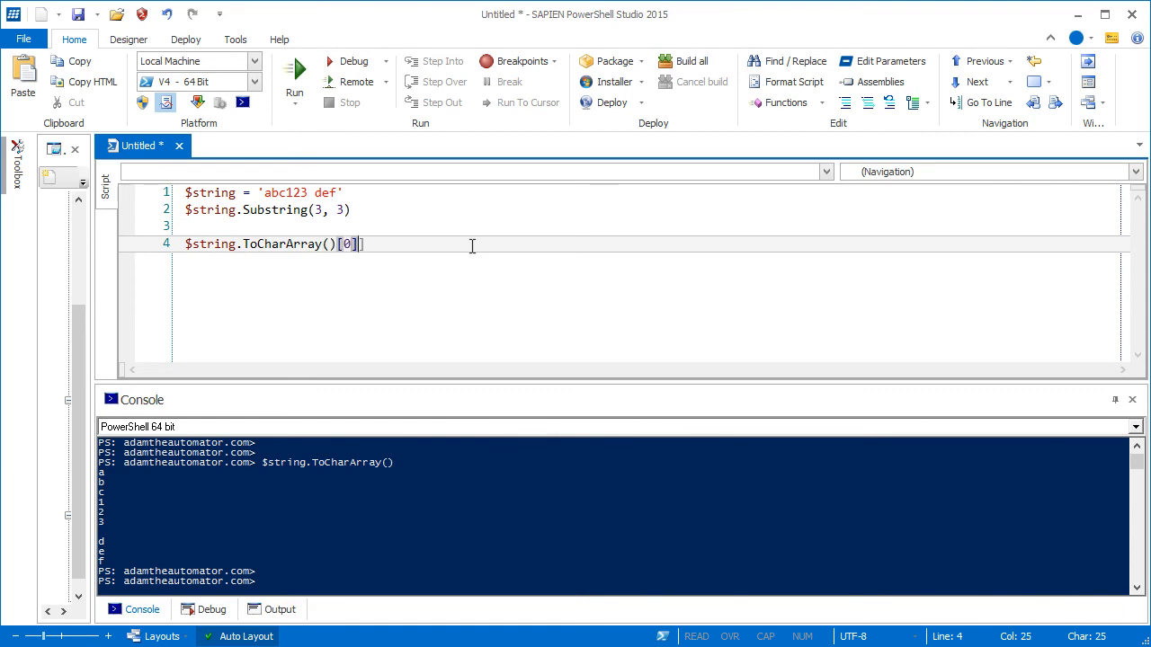
key("Backspace")
type("2")
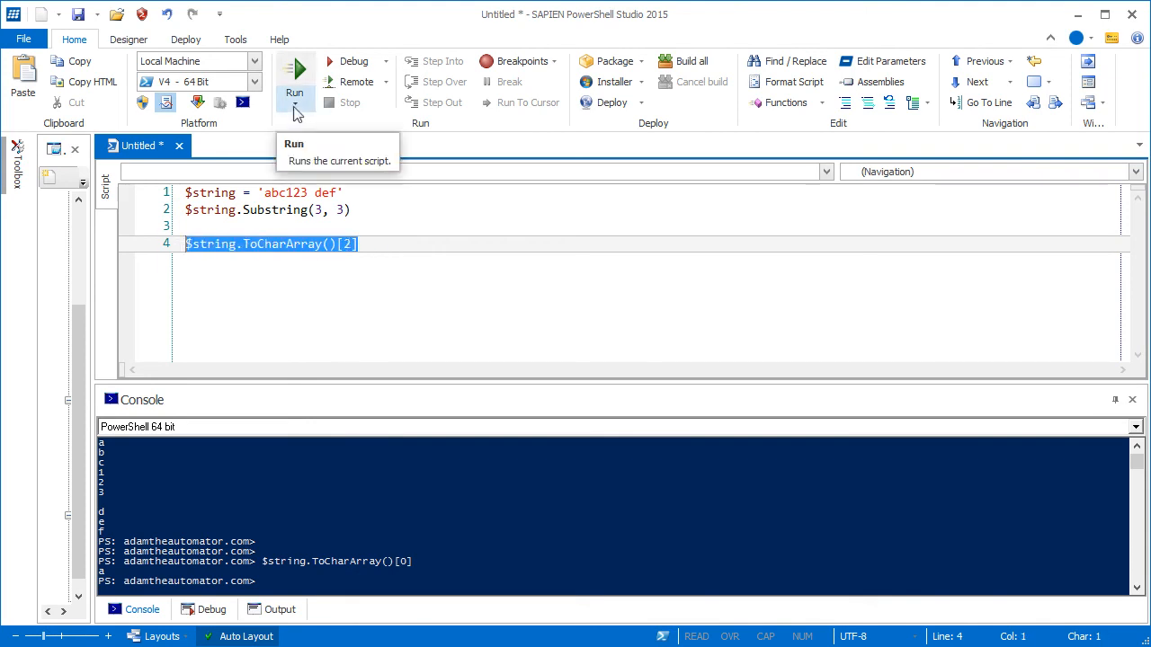
left_click(295, 75)
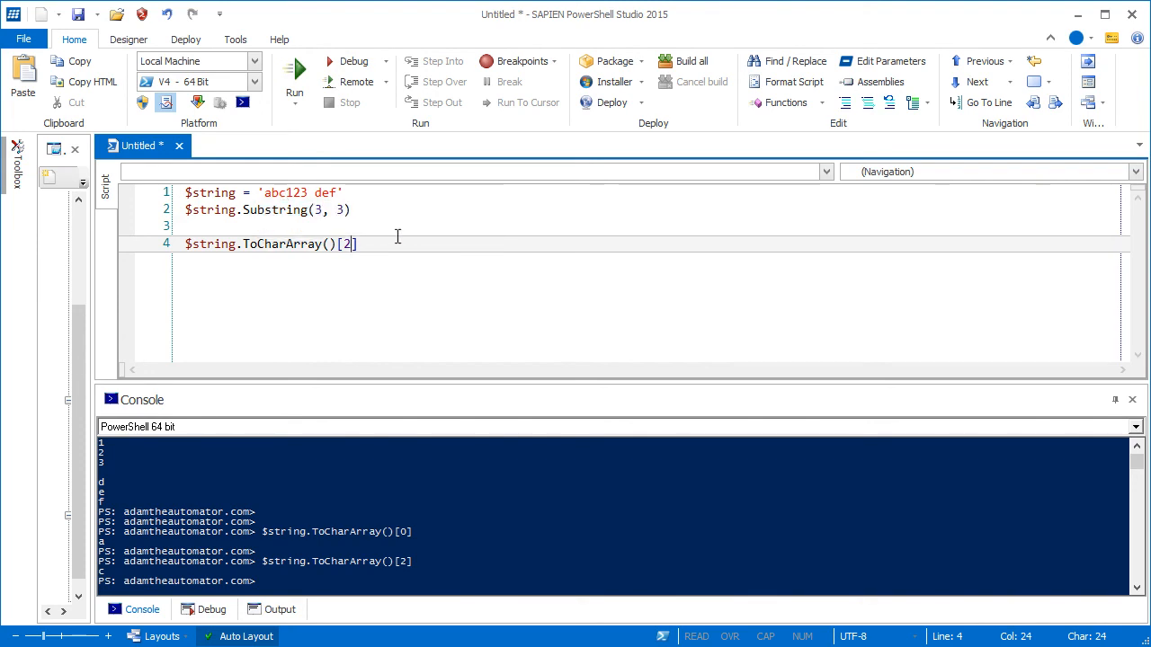
- Change the index to the range [2..4] after undoing a mistyped attempt, returning characters 2 through 4
type("..")
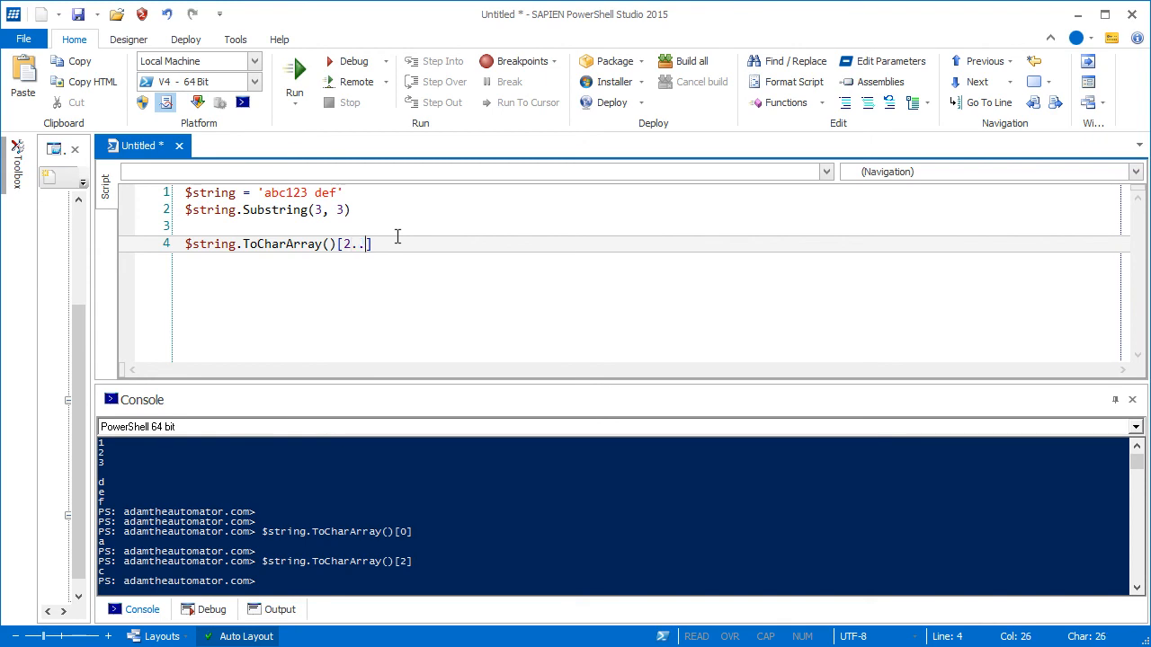
key("Backspace")
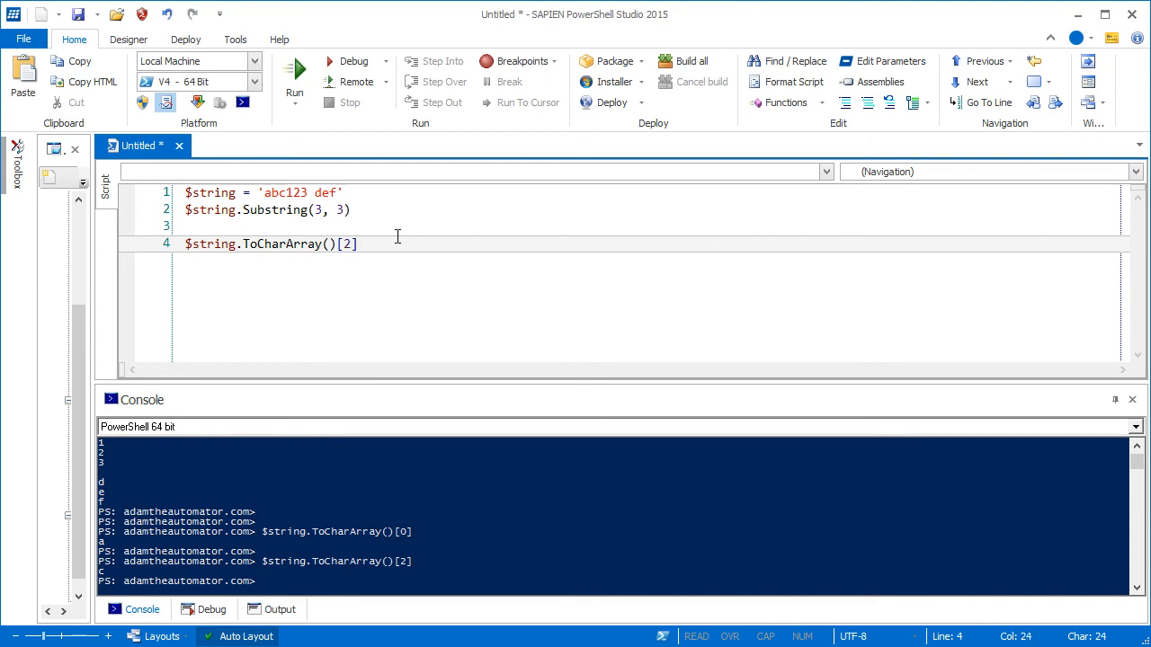
type("..4")
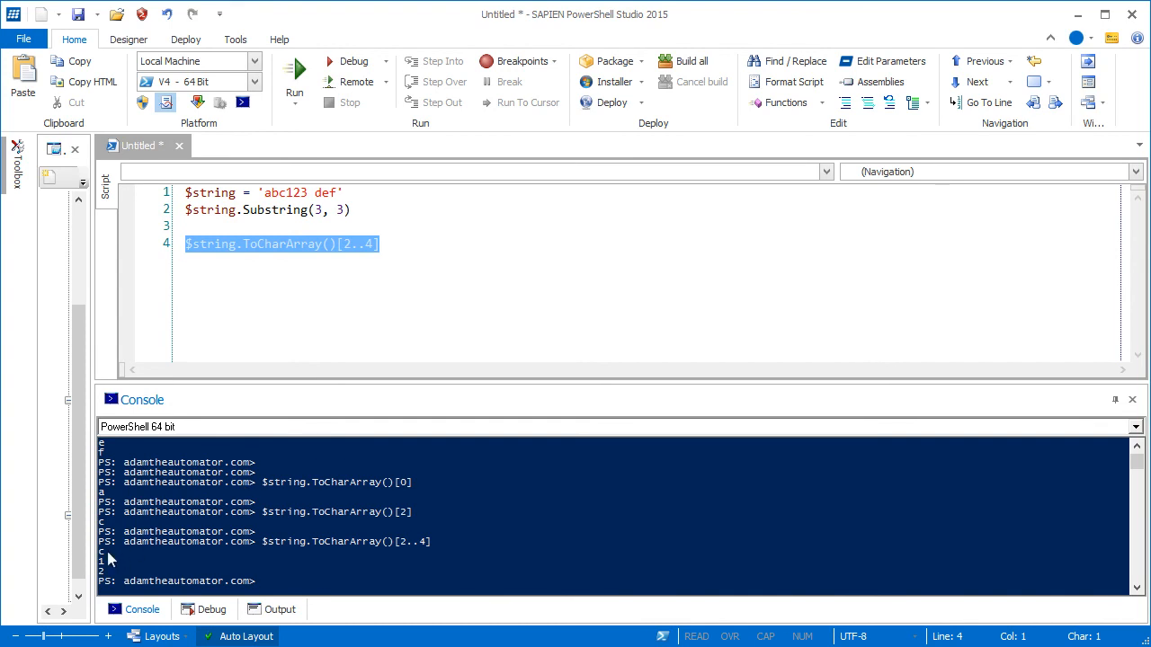
mouse_move(116, 577)
type(" | Get-Member")
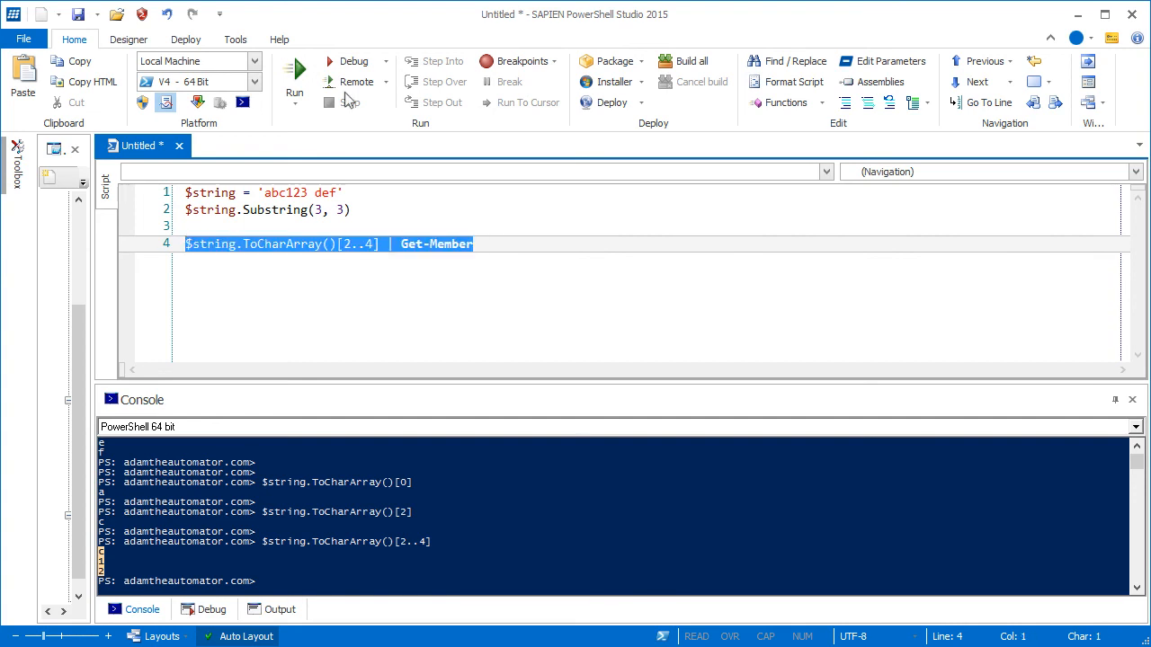
- Run line 4 piped to Get-Member so the console reports the type System.Char
left_click(295, 75)
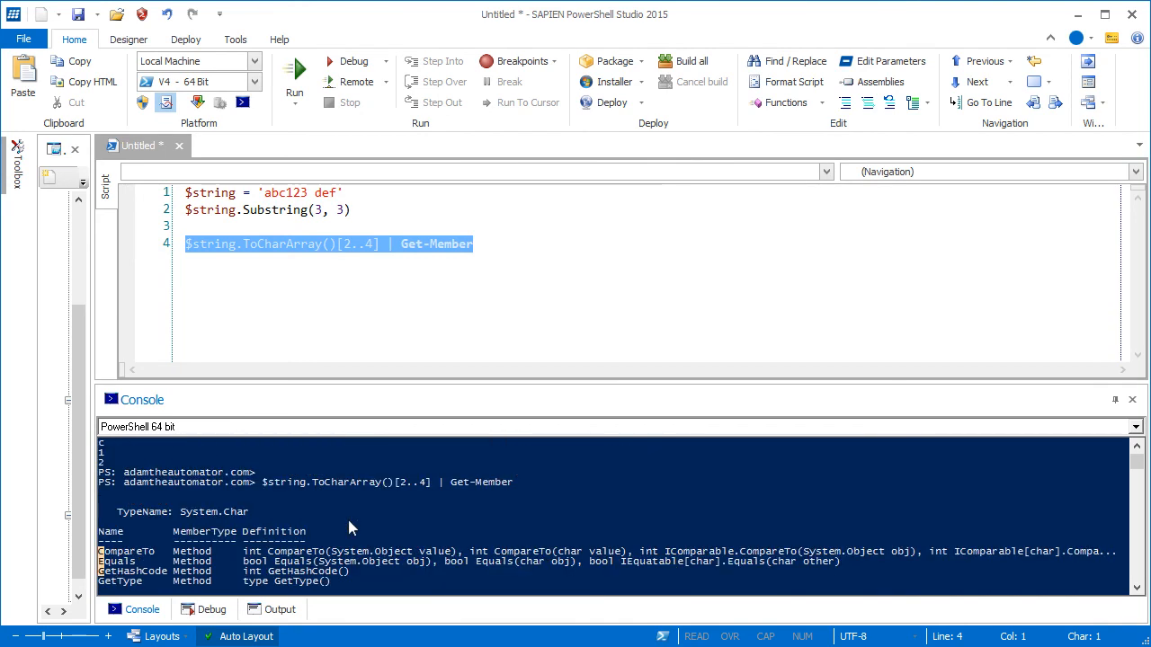
mouse_move(232, 520)
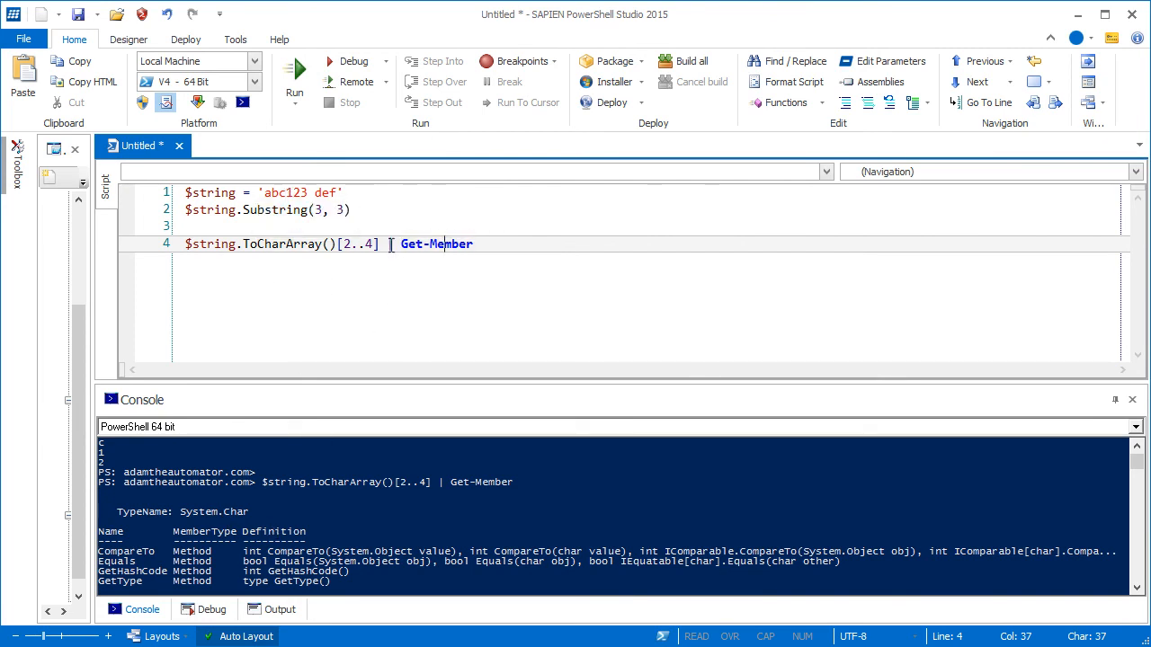
- Change line 4 to join the [2..4] characters with -join '' and run it, printing c12
type("-")
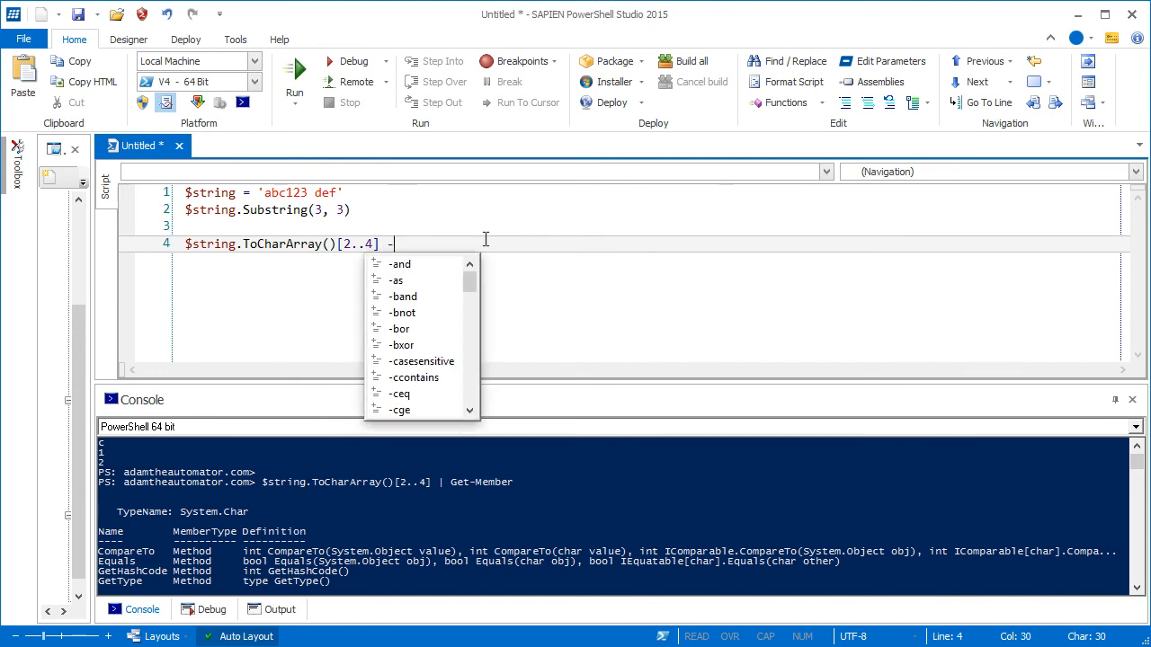
type("join '")
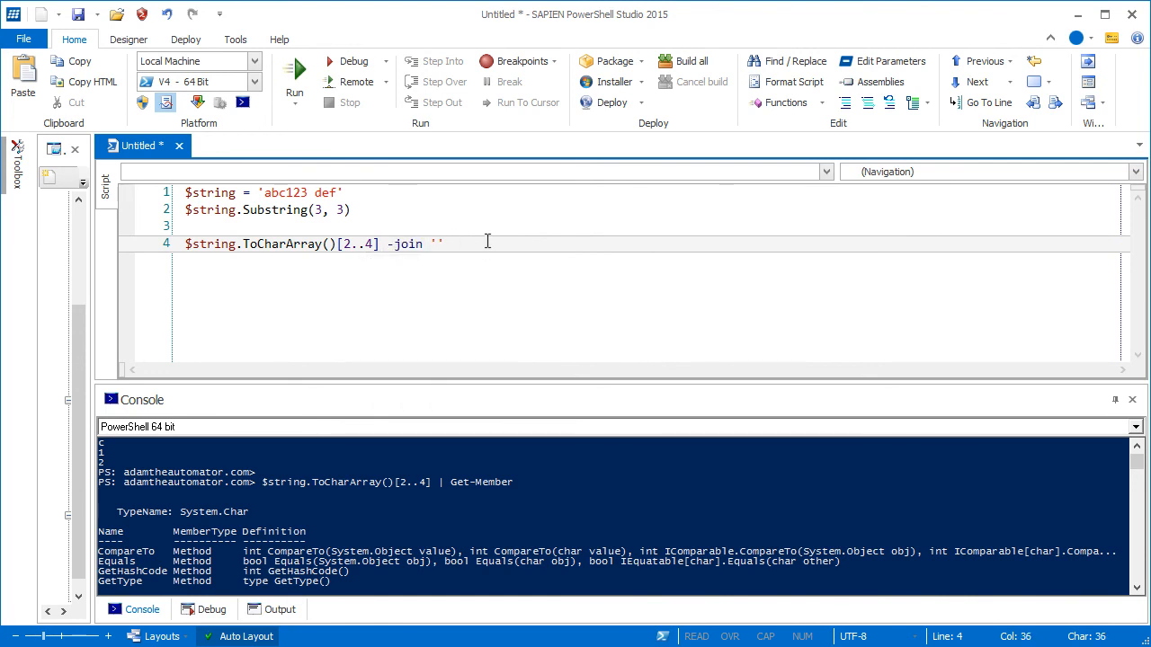
triple_click(309, 244)
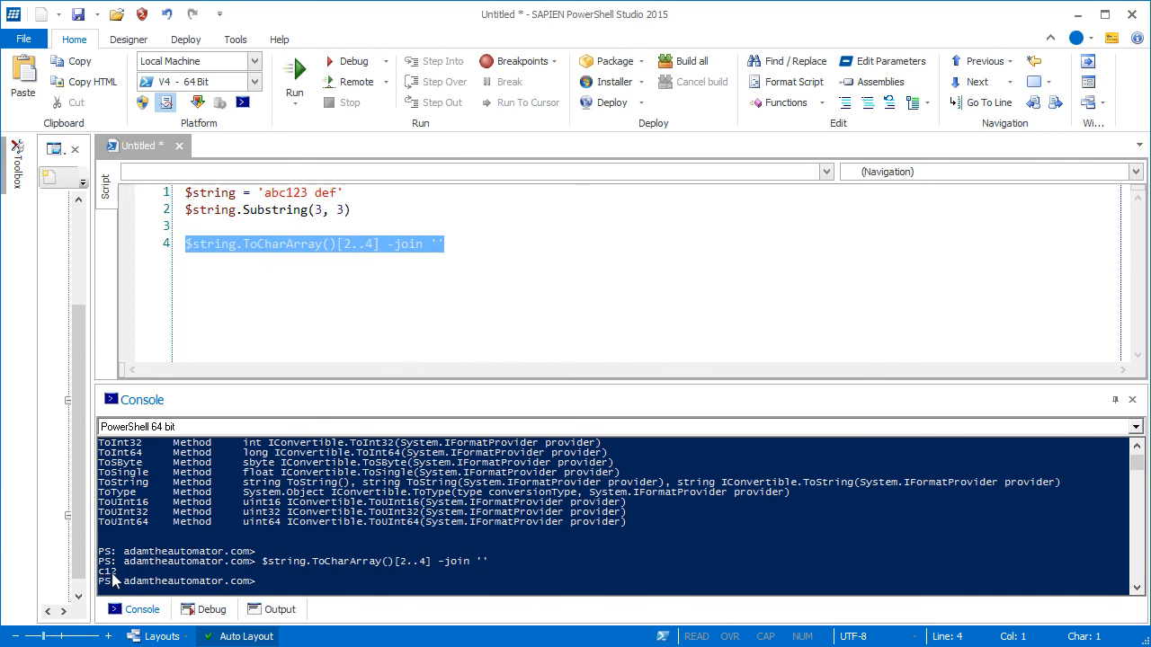
mouse_move(351, 266)
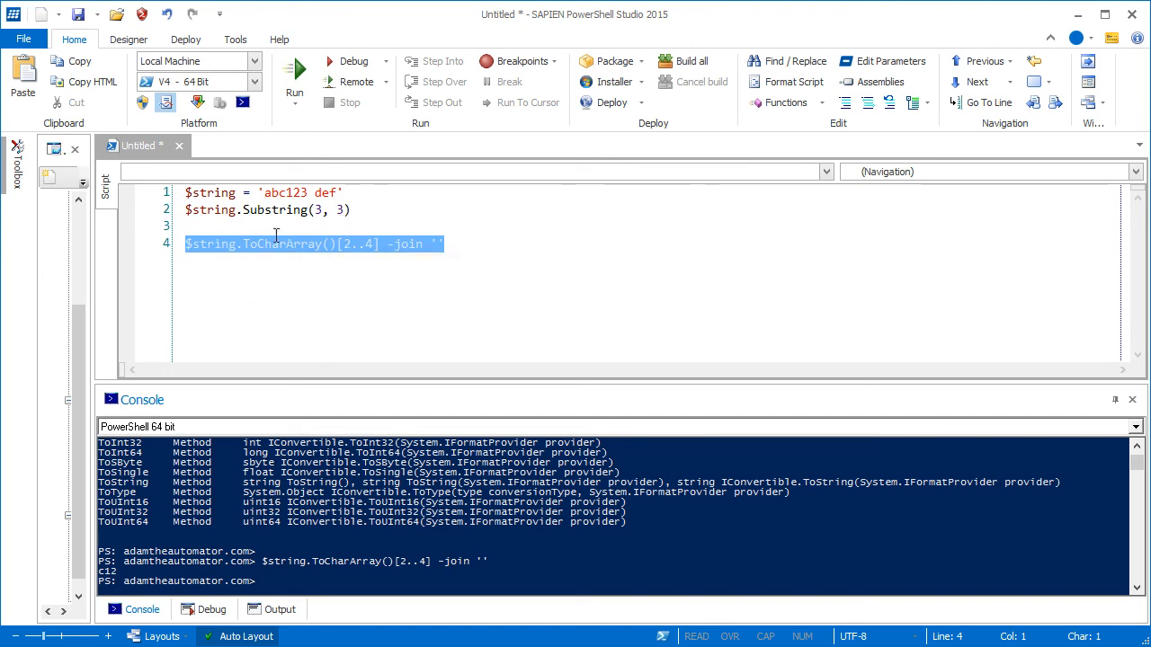
- Change line 2 to Substring(2, 4) and run it, printing c123
left_click(255, 209)
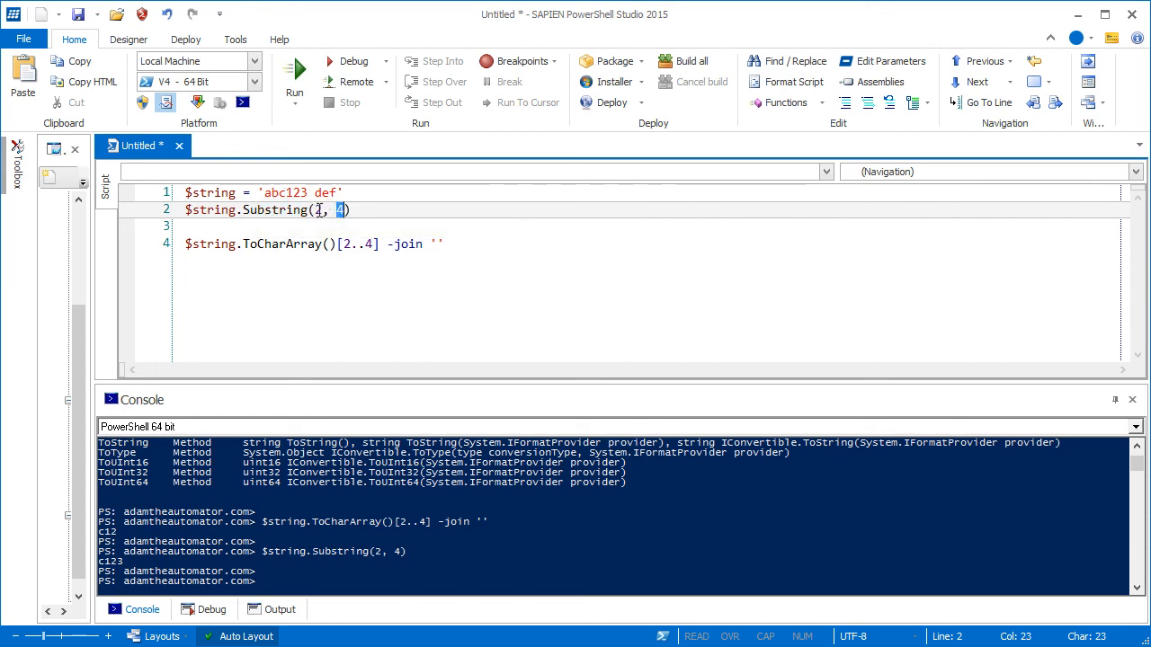
mouse_move(270, 192)
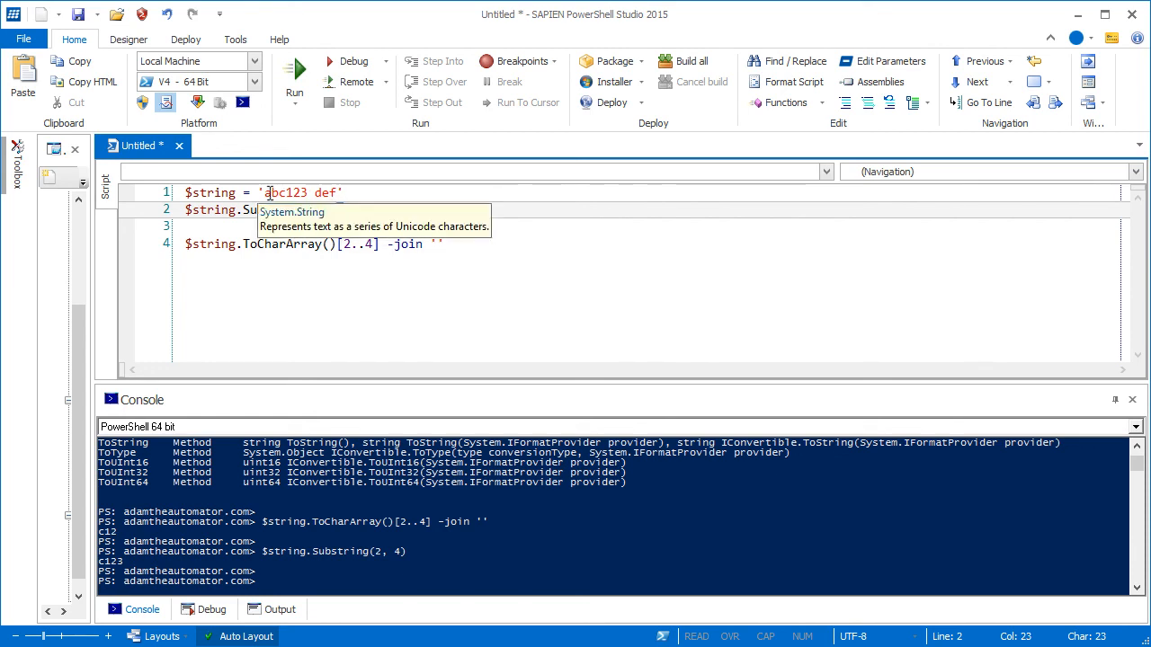